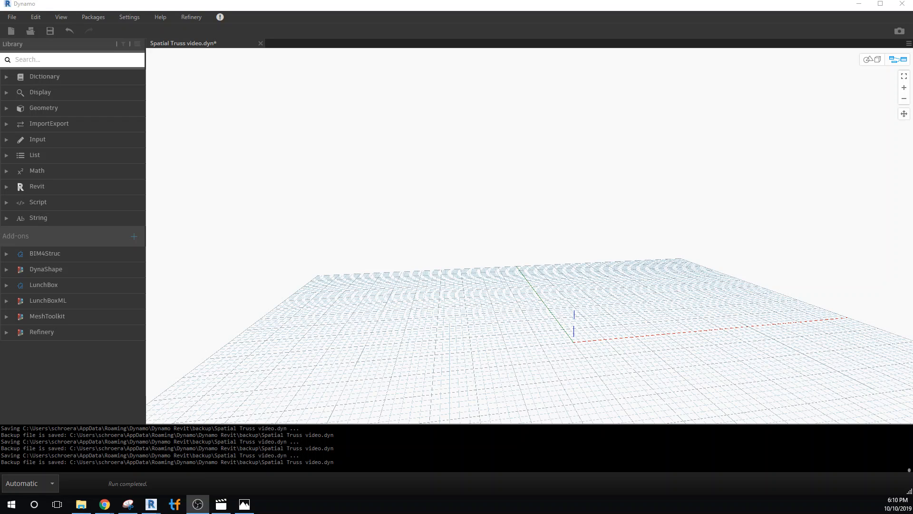
mouse_move(332, 205)
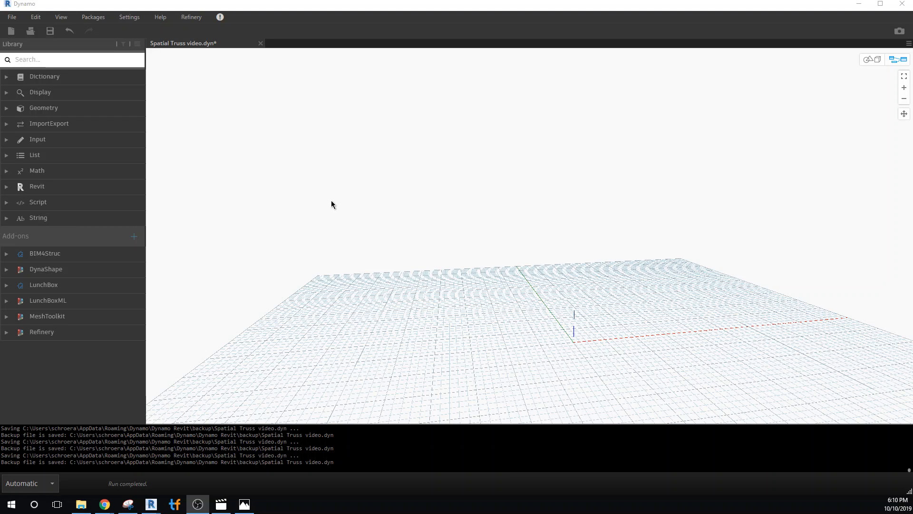
mouse_move(661, 110)
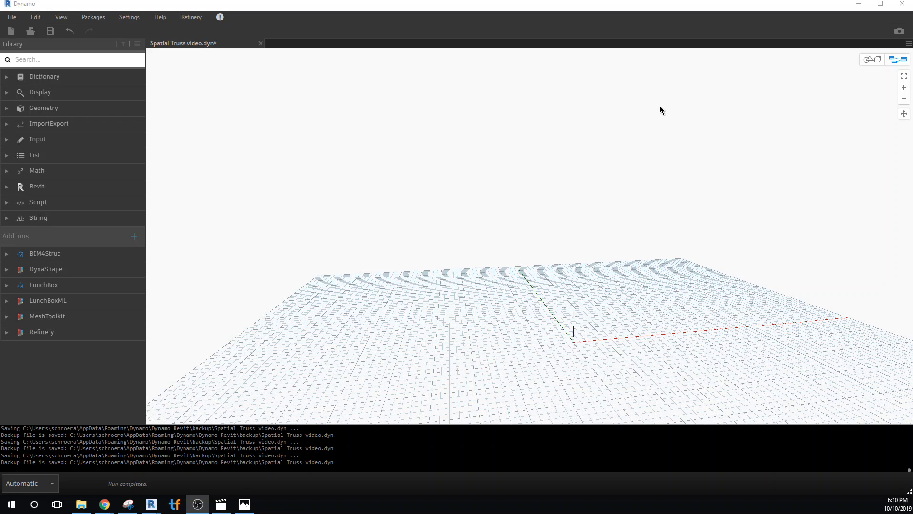
Place a Number Slider from node search and rename it 'Length of Truss'.
right_click(385, 220)
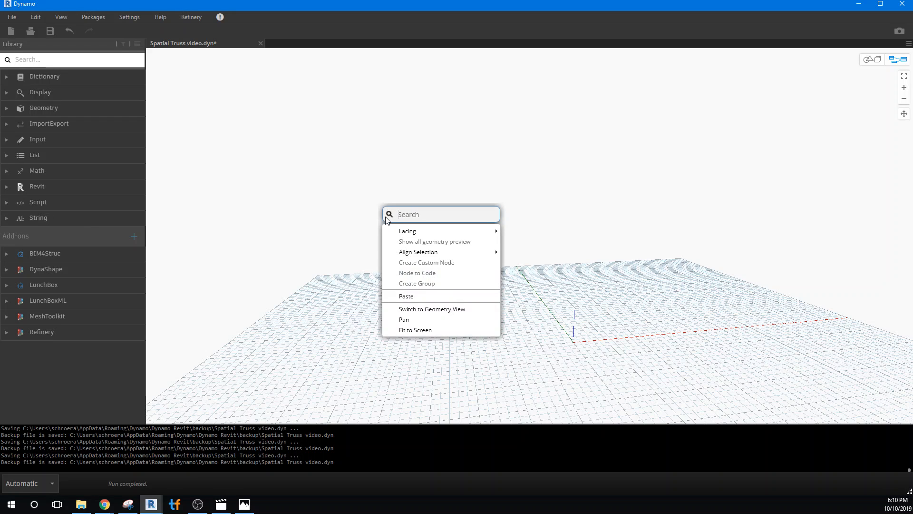
type("nube")
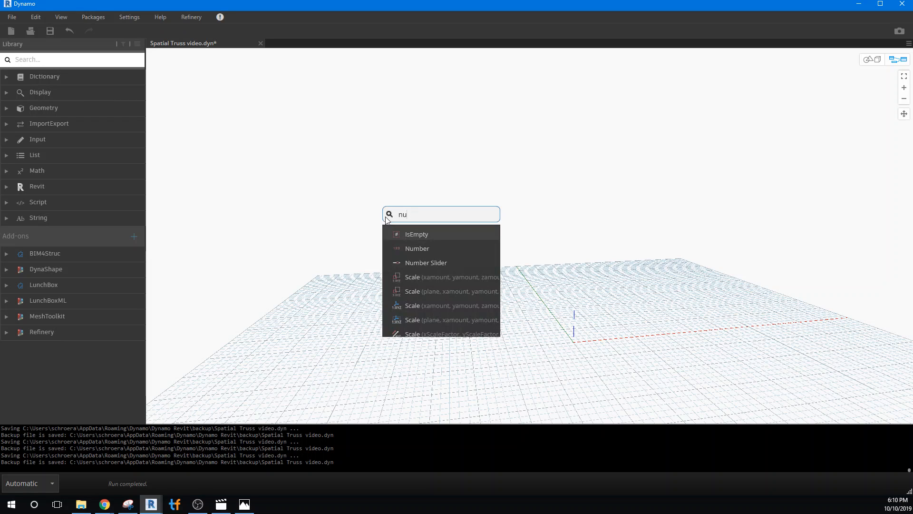
type("m")
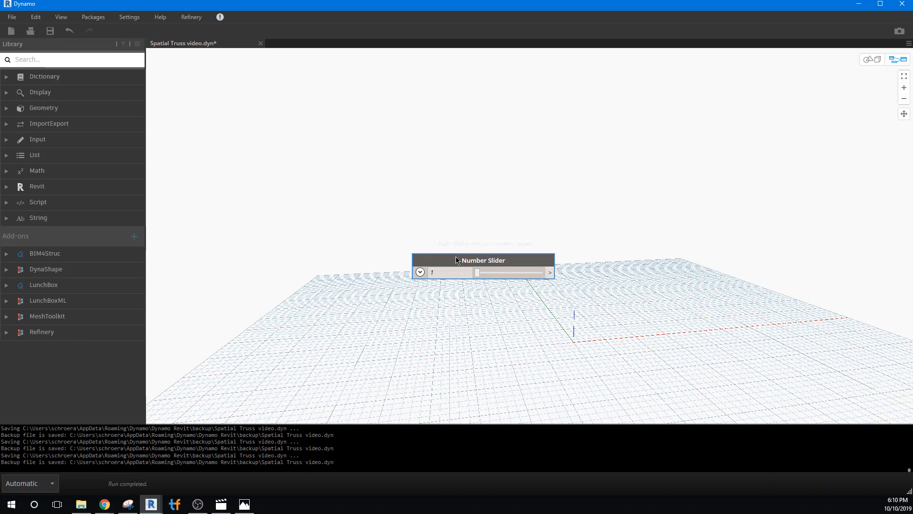
double_click(482, 261)
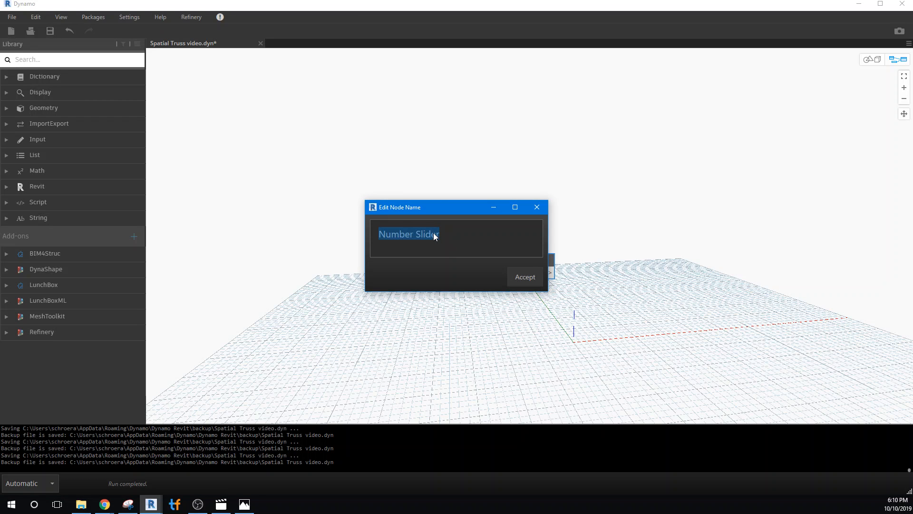
type("Len")
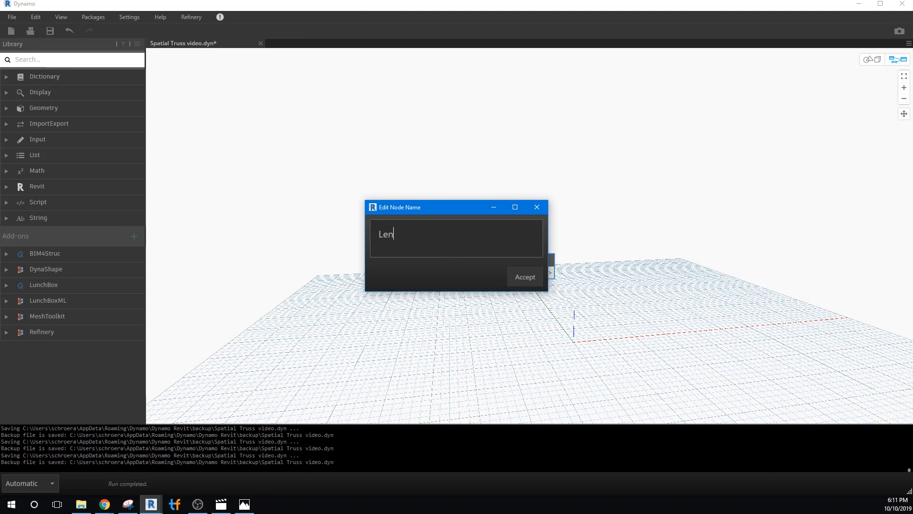
type("gth of")
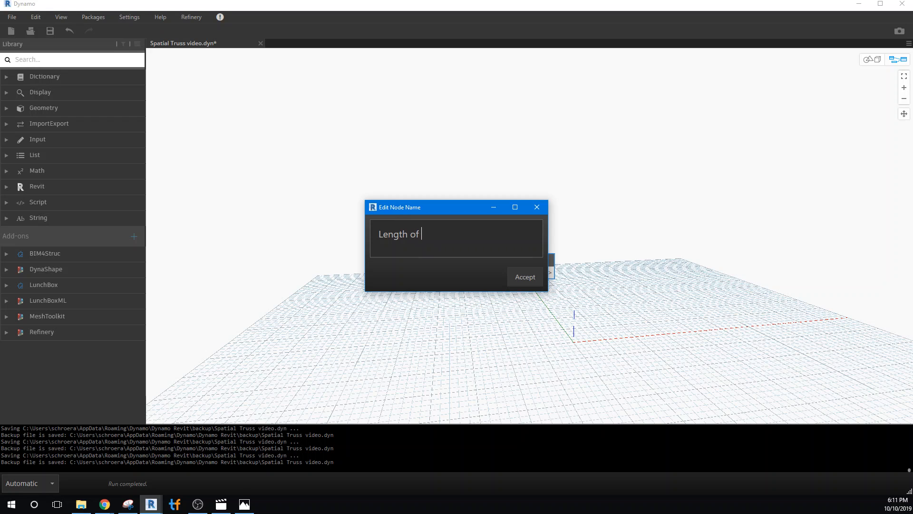
type("Truss")
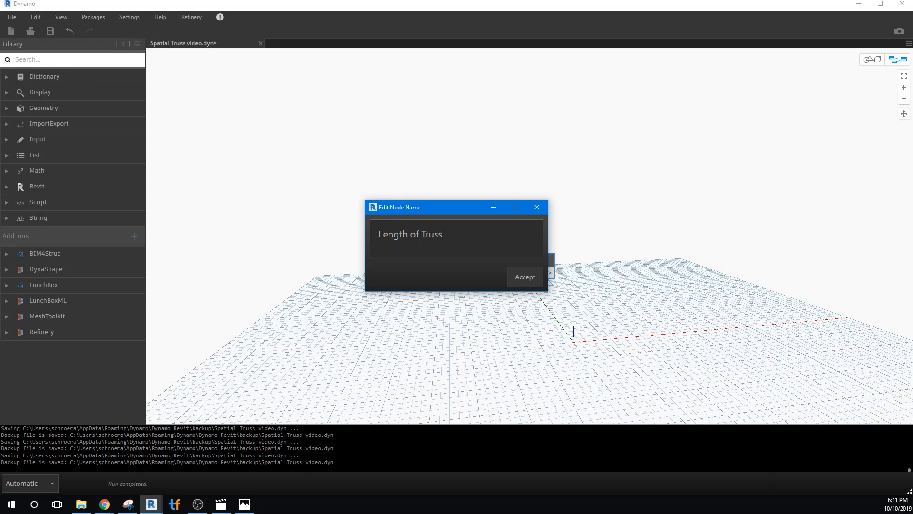
left_click(523, 275)
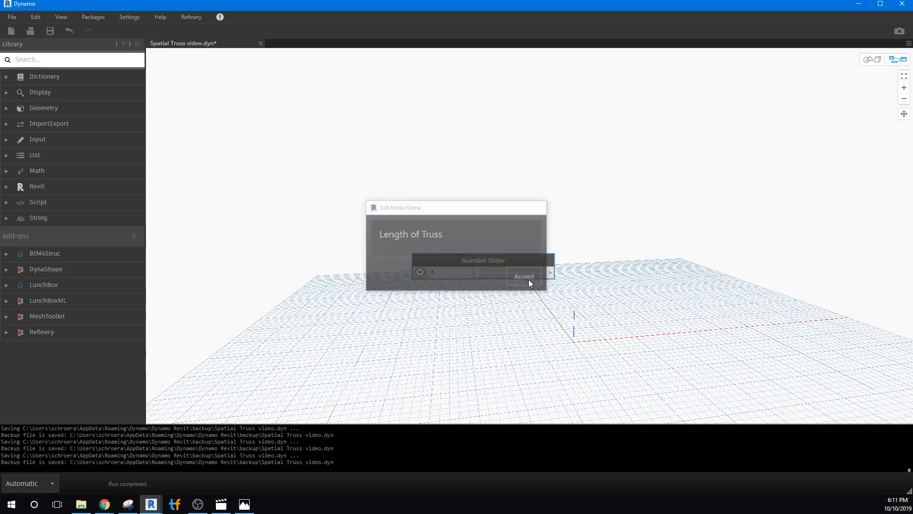
left_click(523, 276)
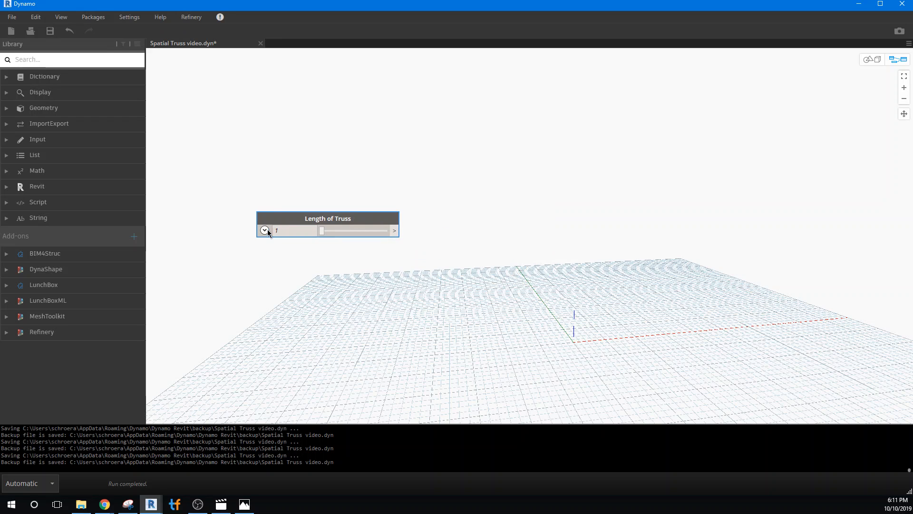
Expand the slider's Min/Max/Step settings to review its 0–100 range.
left_click(264, 231)
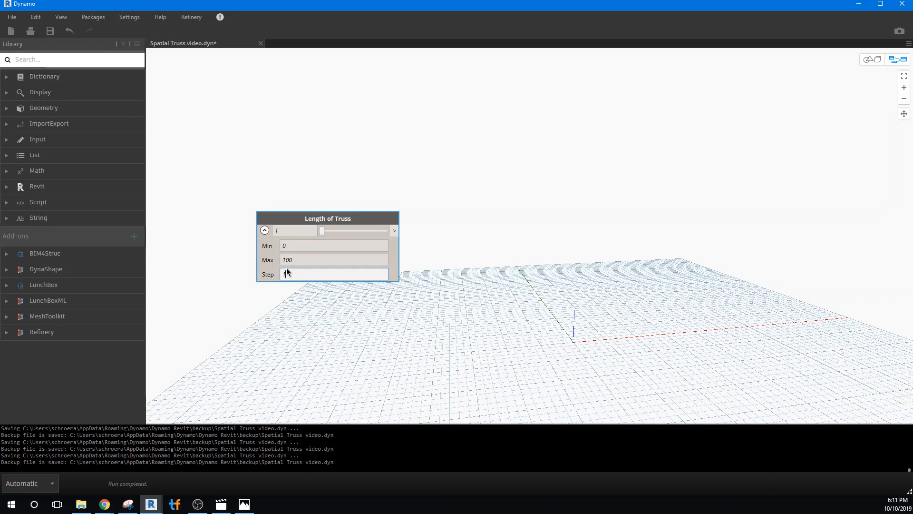
left_click(264, 230)
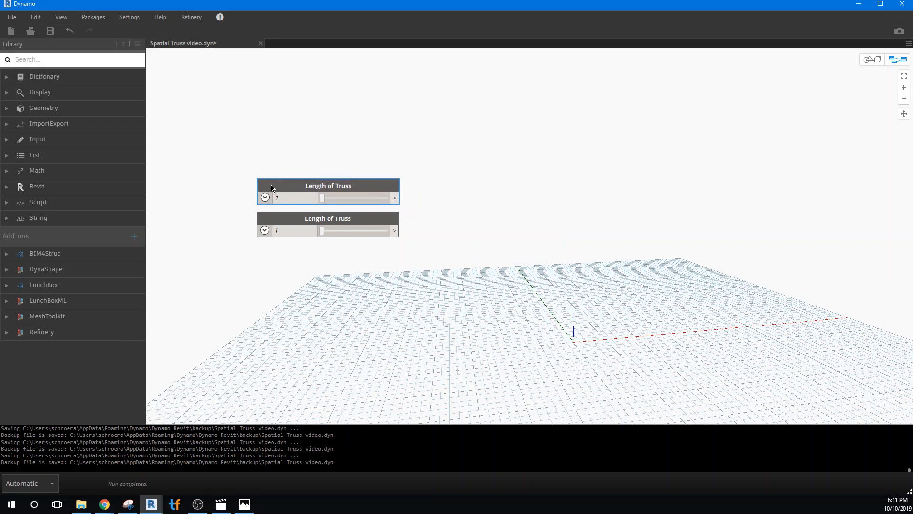
Rename the copied slider to 'Top Cord Offset' and accept the name.
double_click(329, 185)
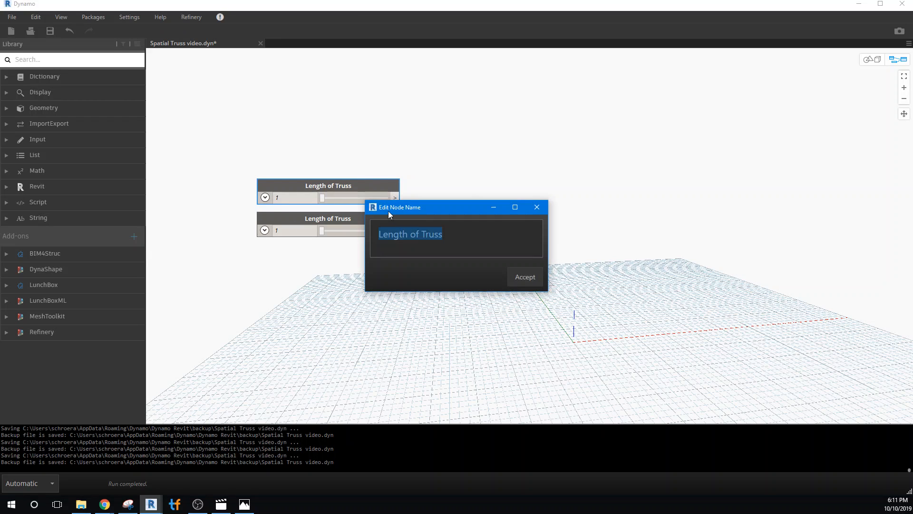
mouse_move(402, 240)
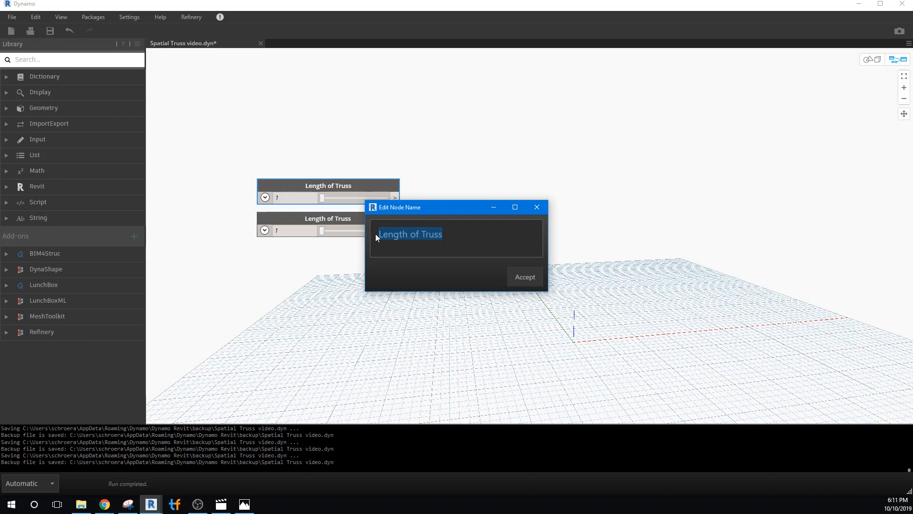
type("T")
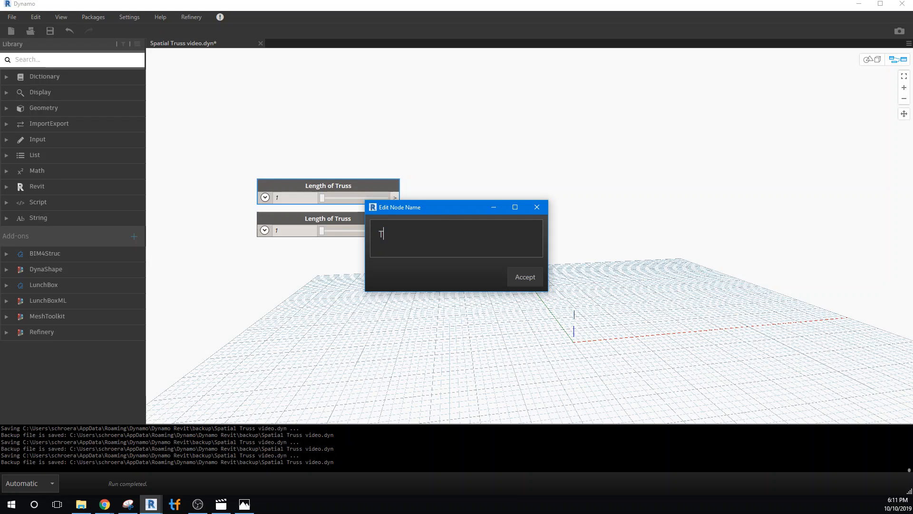
type("op Co")
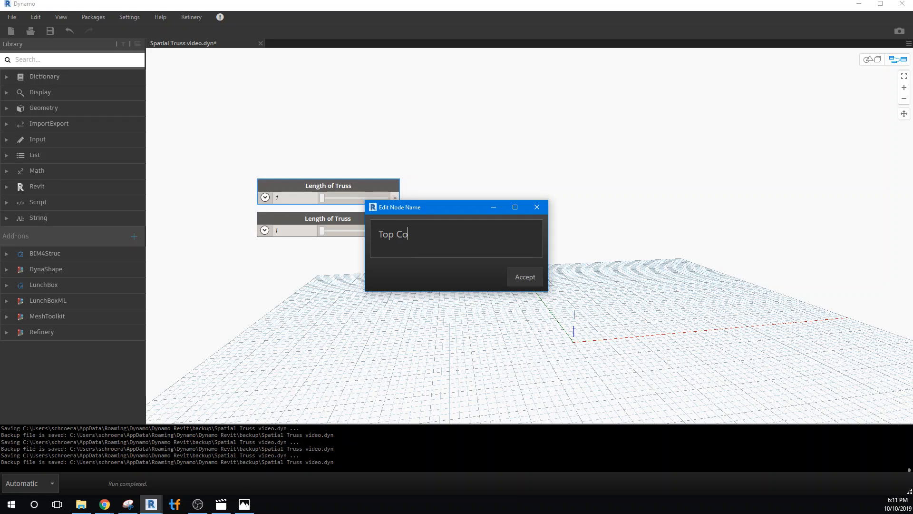
type("r")
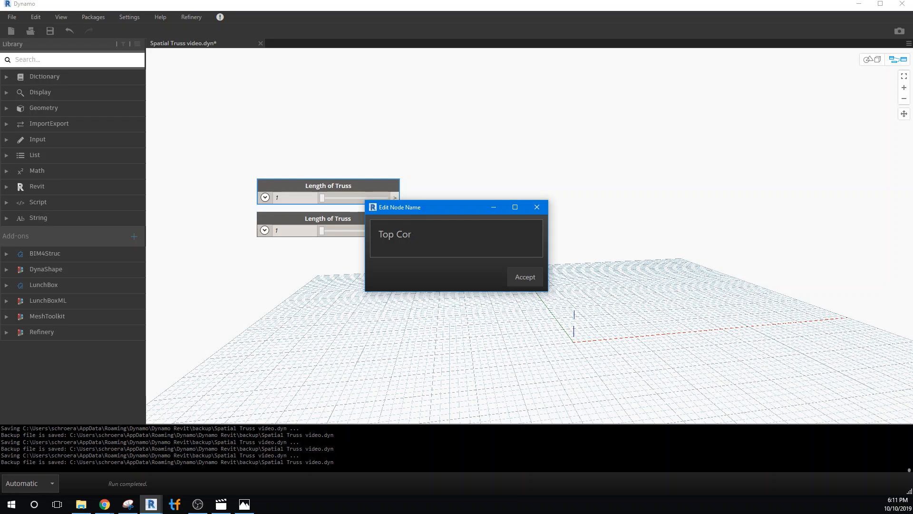
type("d O")
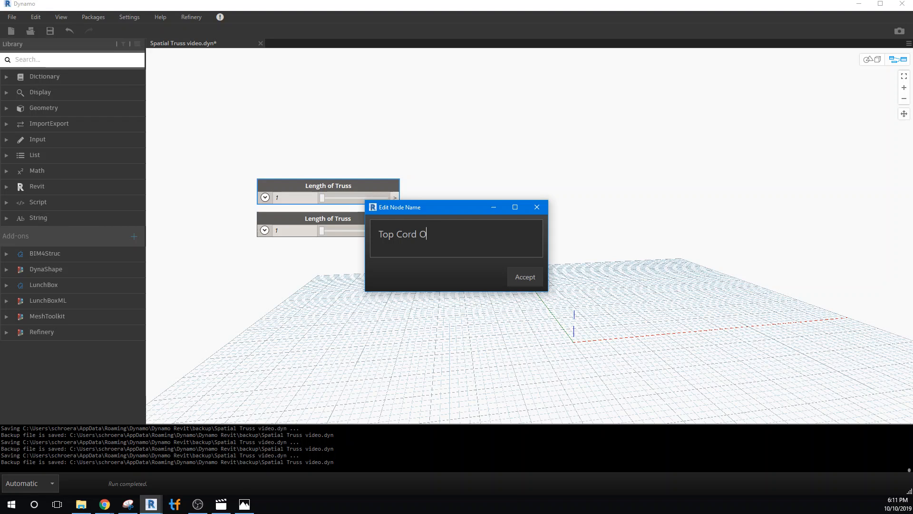
type("ffset")
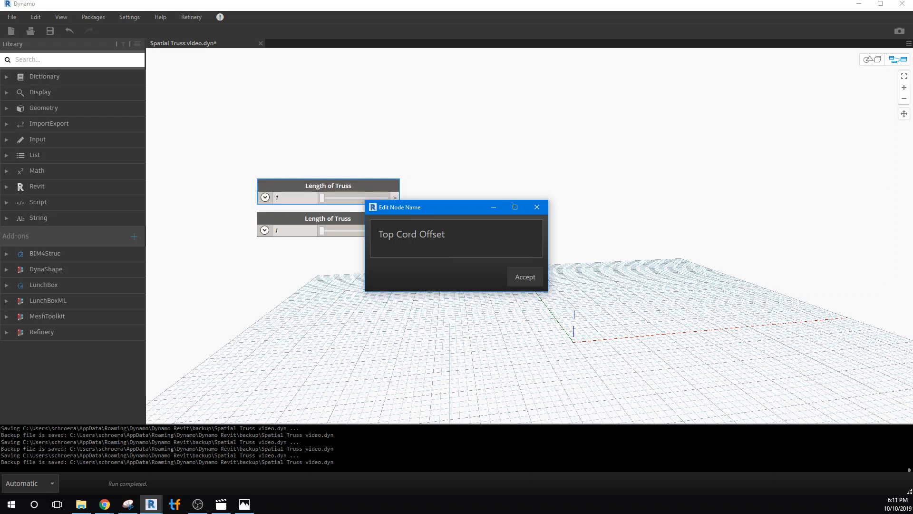
left_click(524, 277)
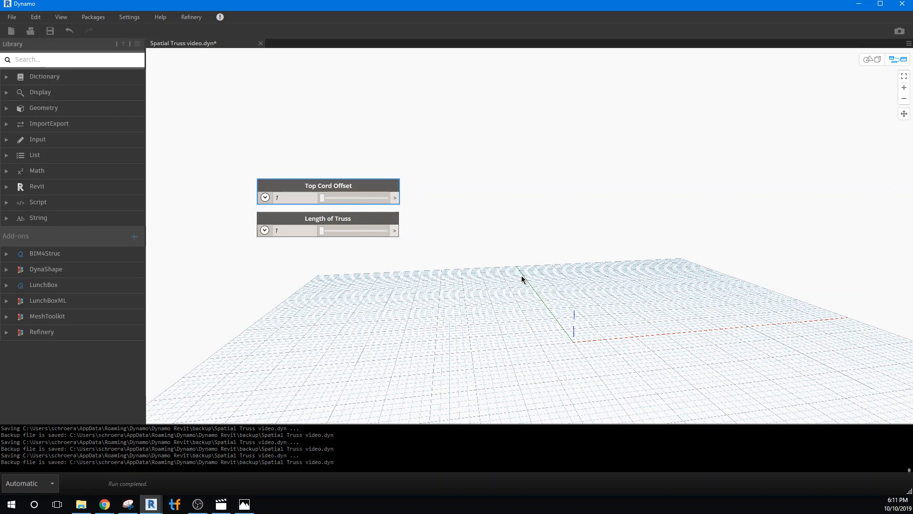
mouse_move(41, 303)
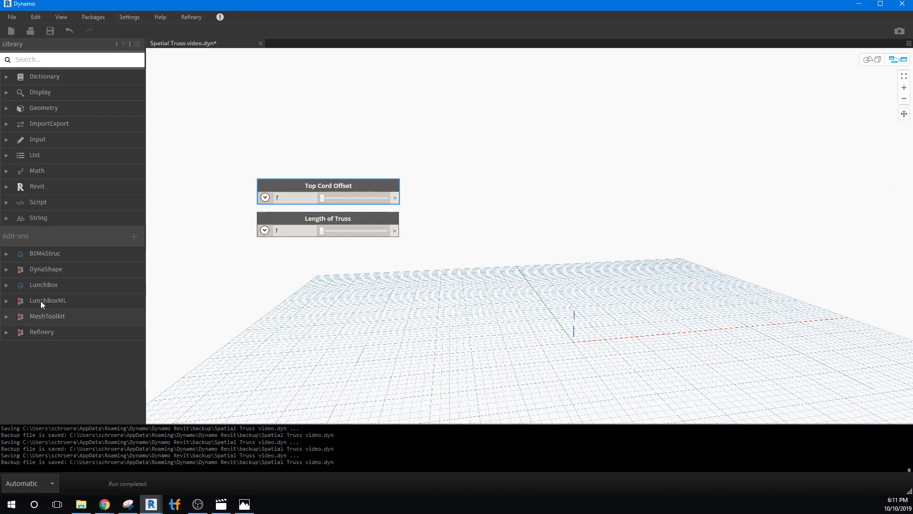
mouse_move(531, 231)
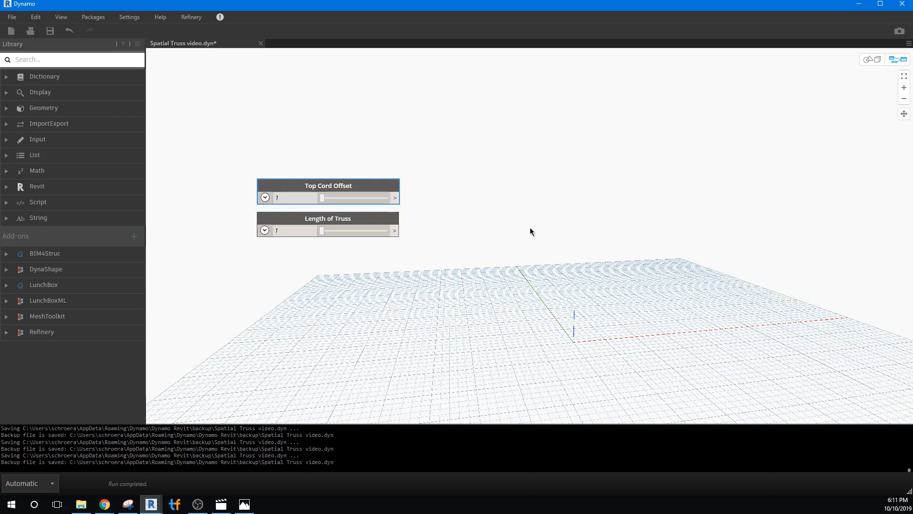
mouse_move(295, 146)
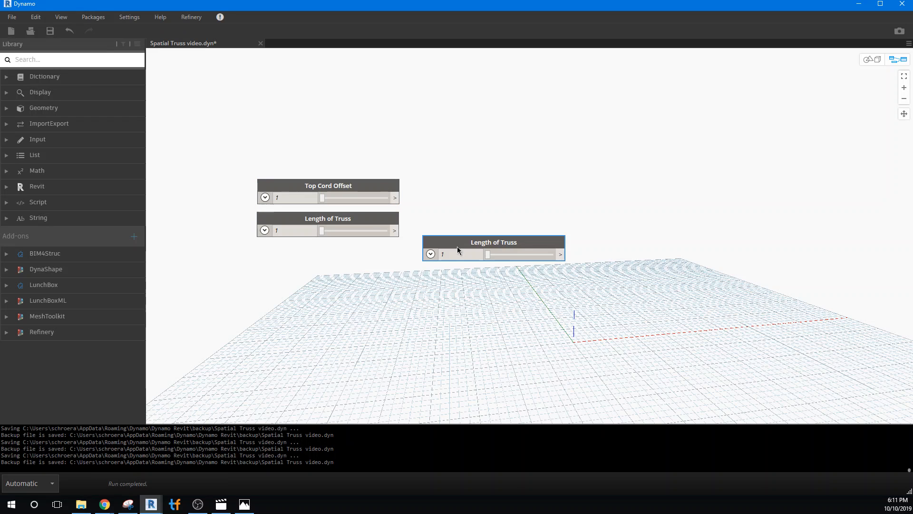
double_click(493, 241)
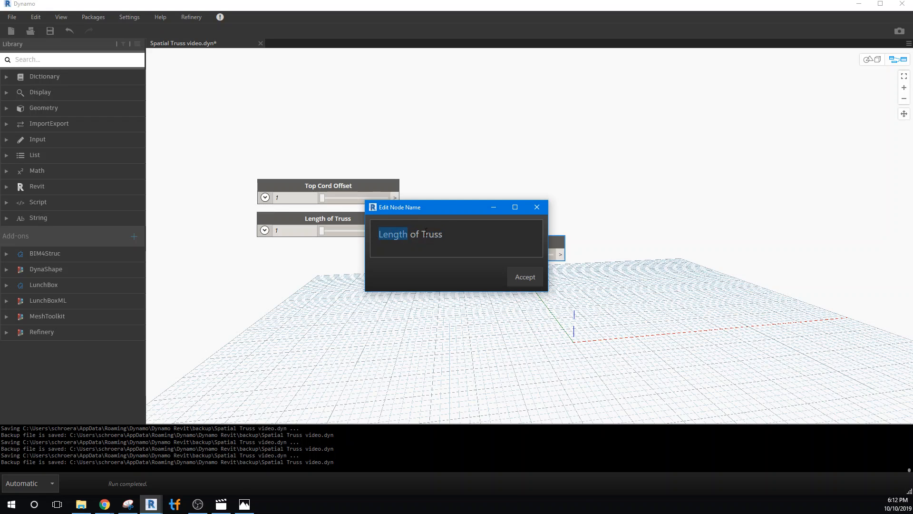
type("Bo")
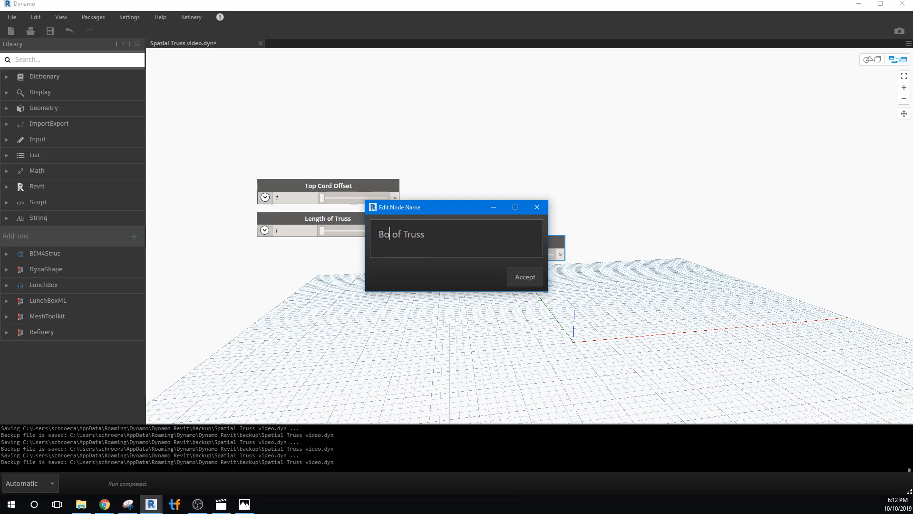
type("w")
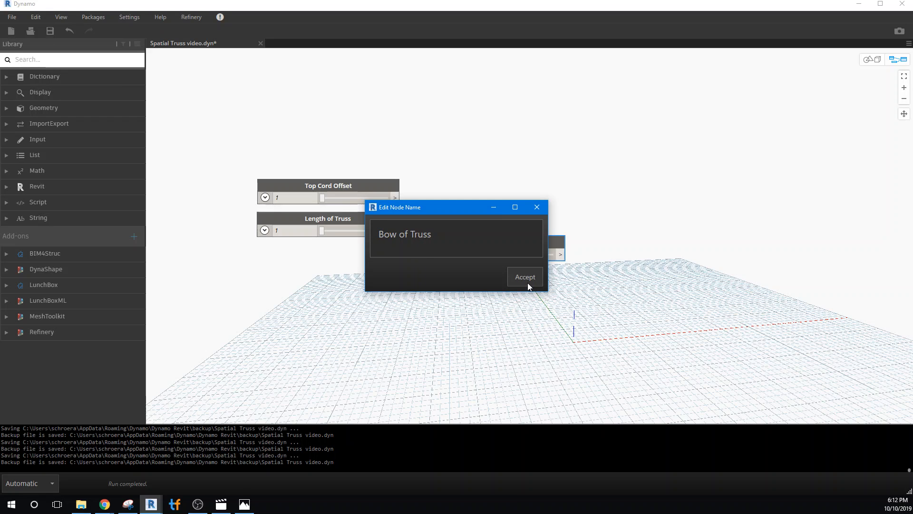
left_click(523, 276)
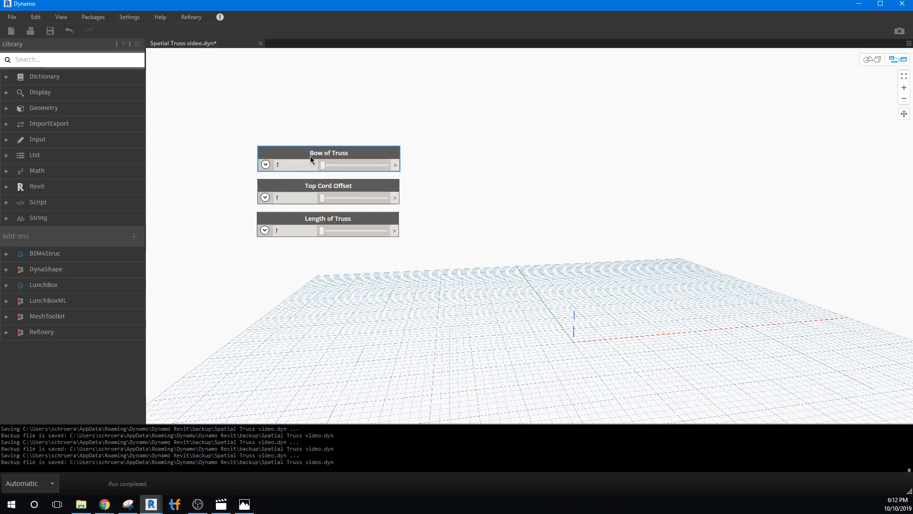
mouse_move(361, 203)
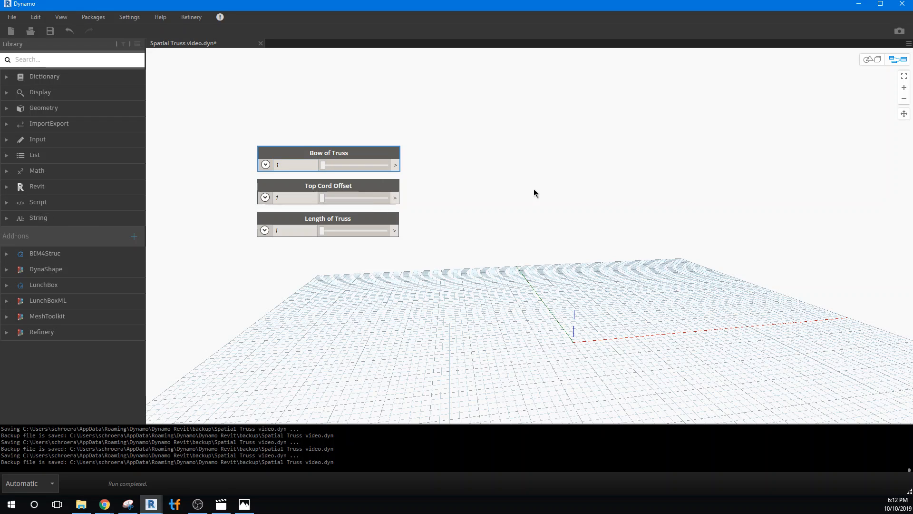
mouse_move(527, 195)
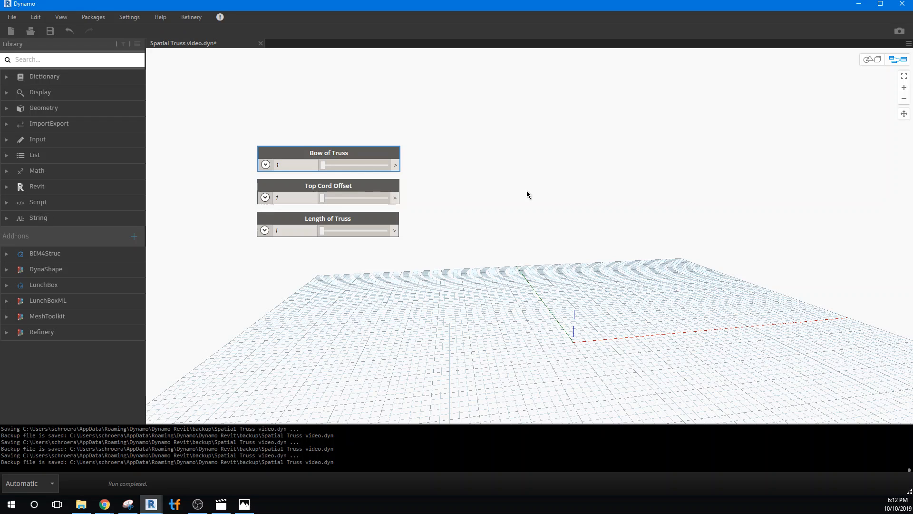
Place a Code Block containing T1=Point.ByCoordinates(0,0,0);.
right_click(527, 195)
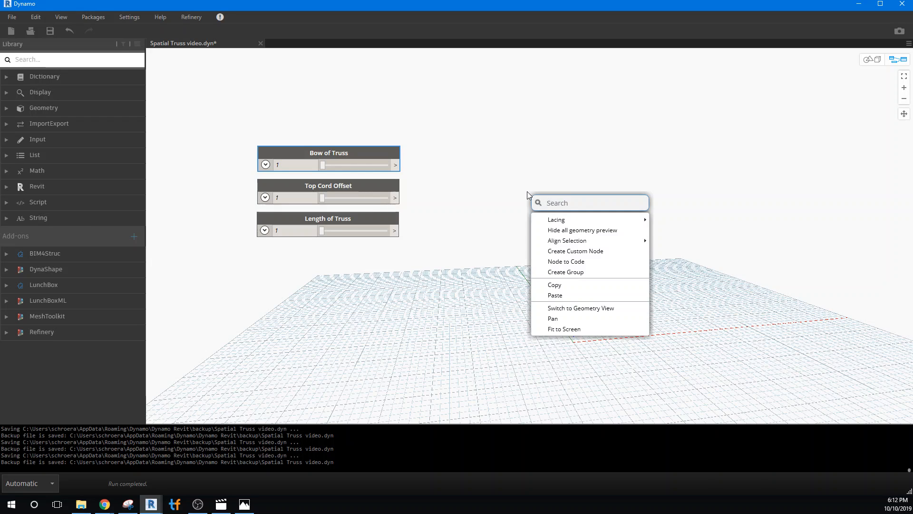
type("code")
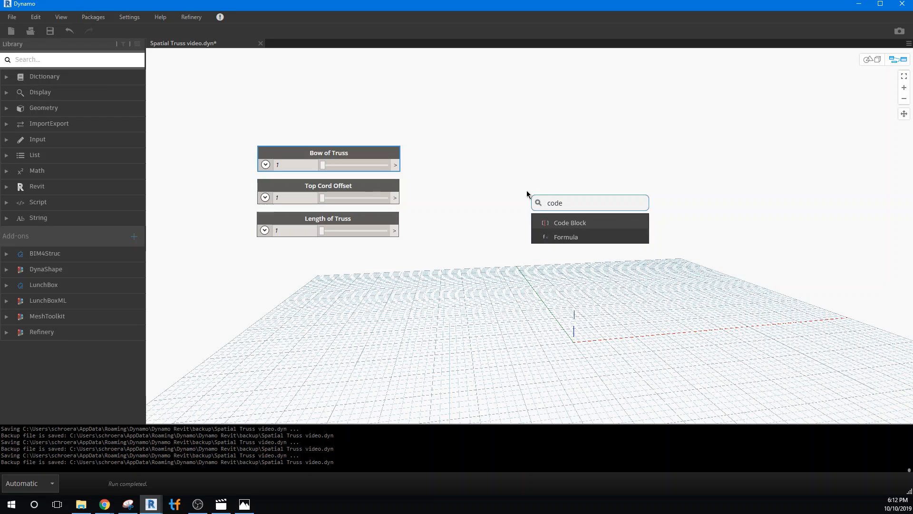
left_click(569, 223)
type("T1")
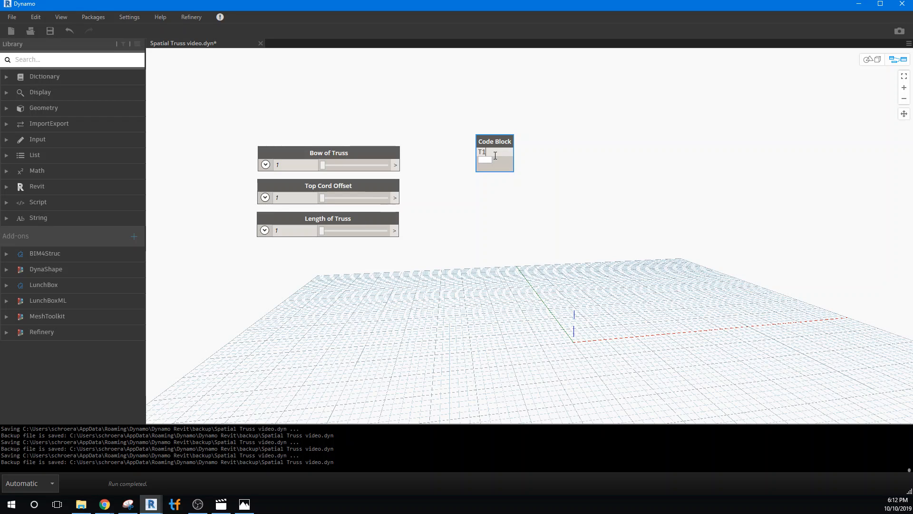
type("=")
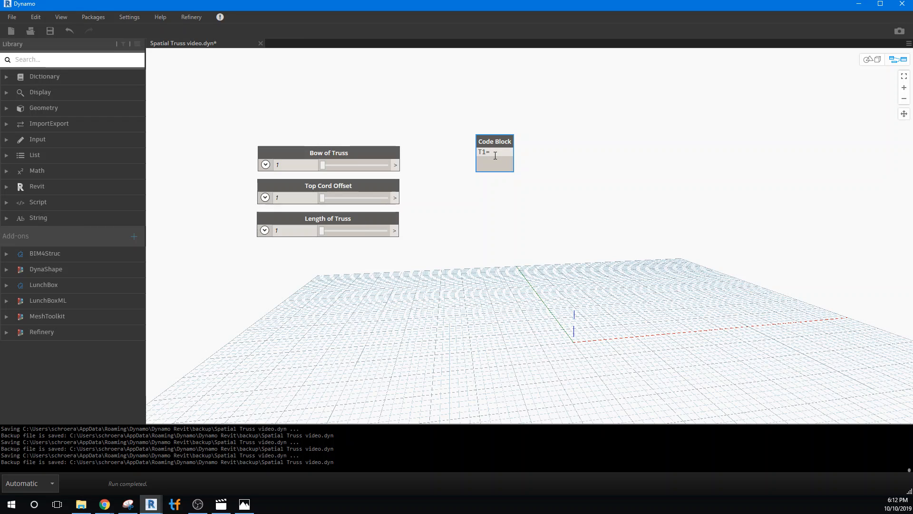
type("Po")
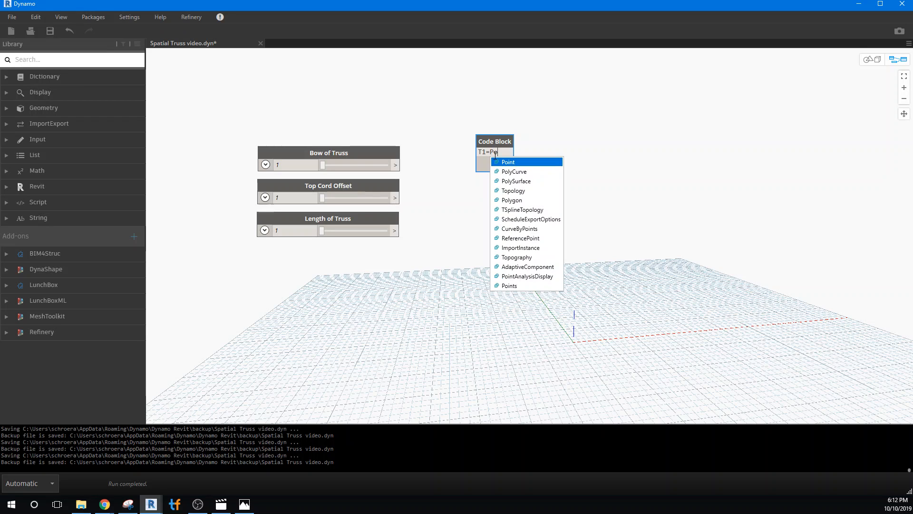
type("i")
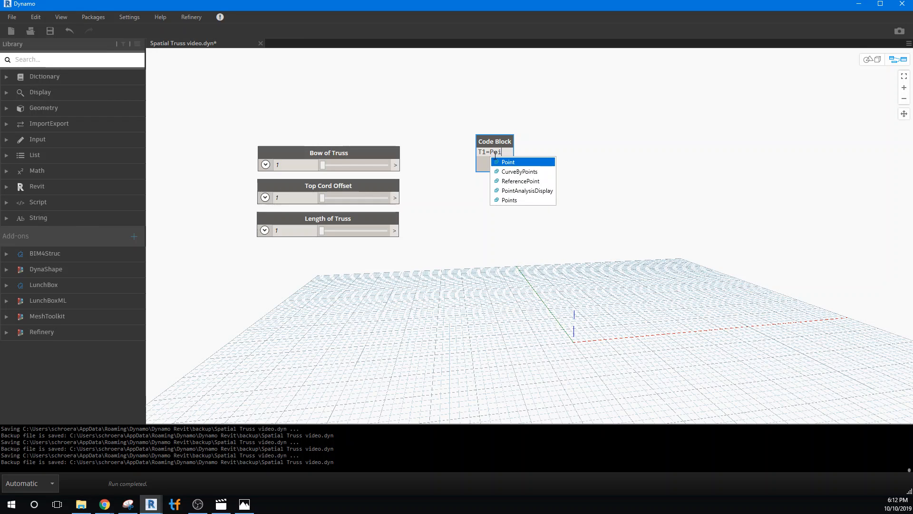
type("nt")
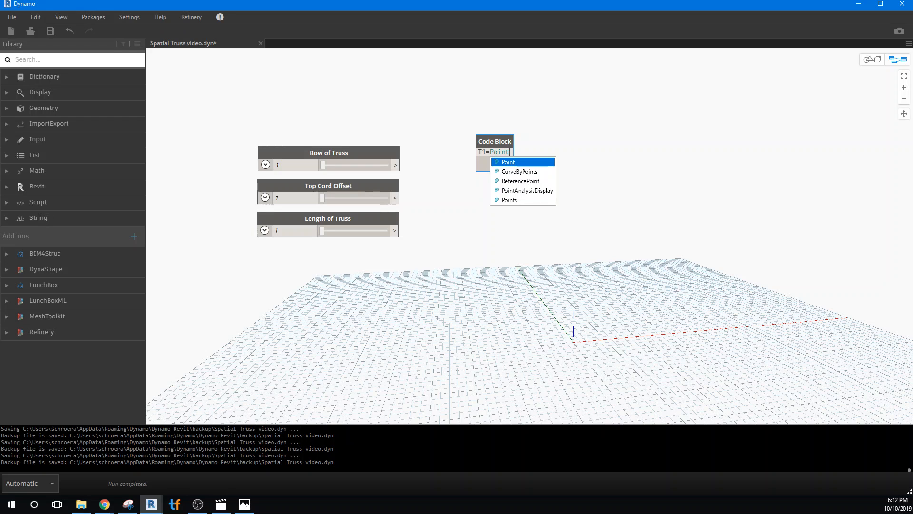
type(".")
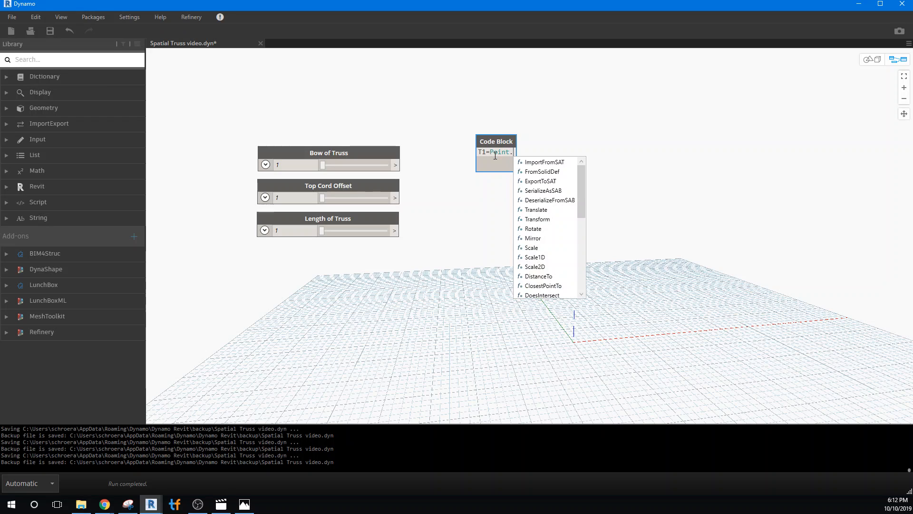
type("By")
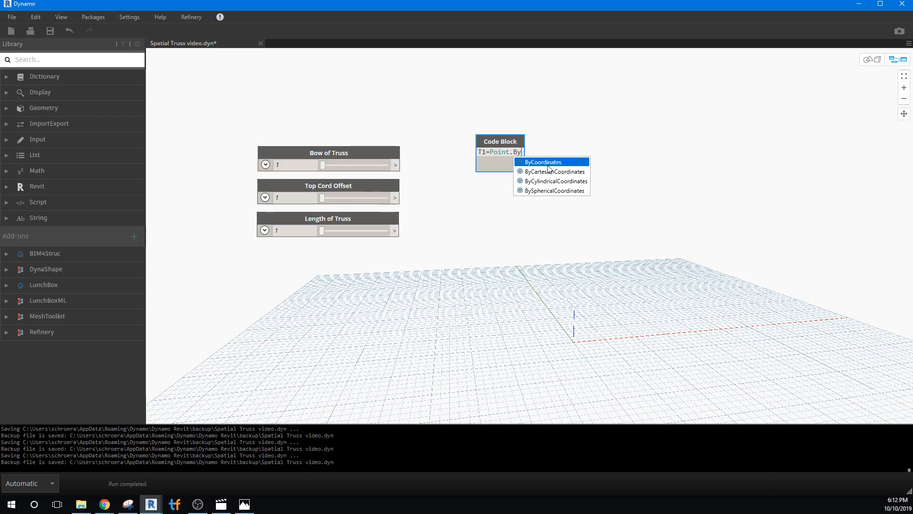
left_click(542, 161)
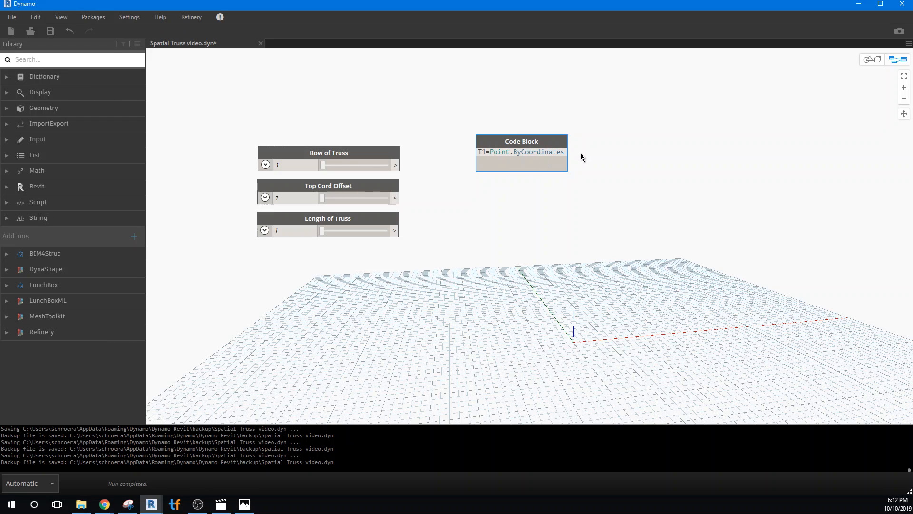
type("(")
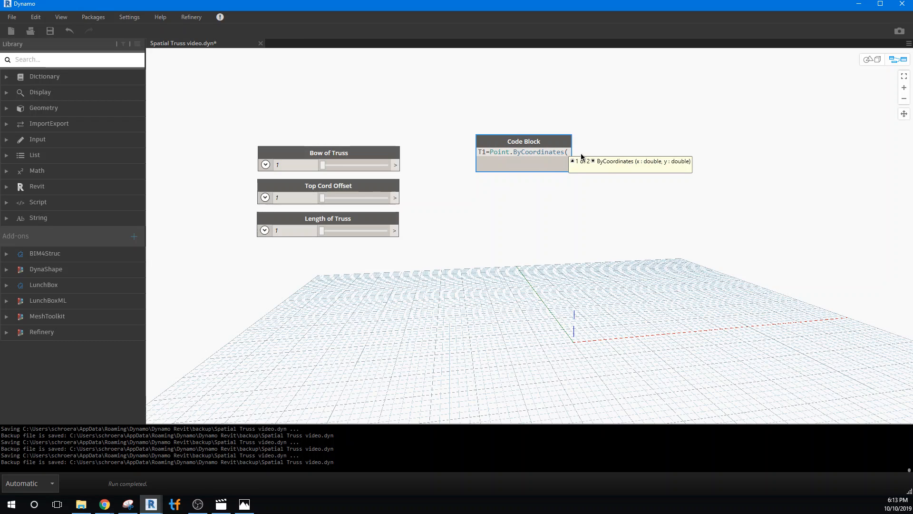
type("0")
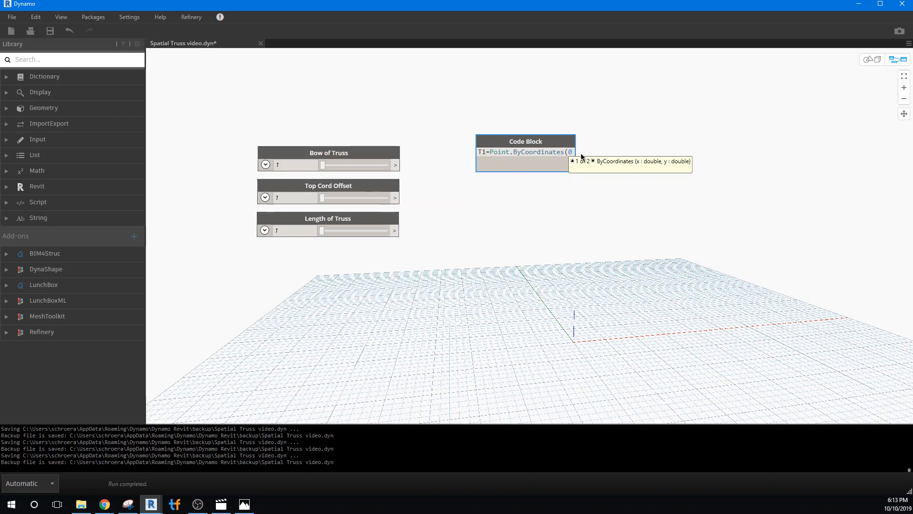
type(",0")
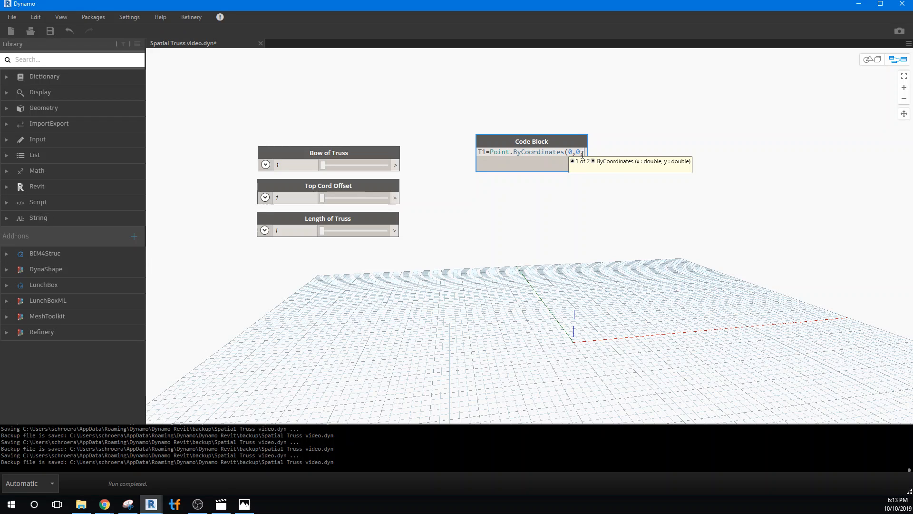
type("))")
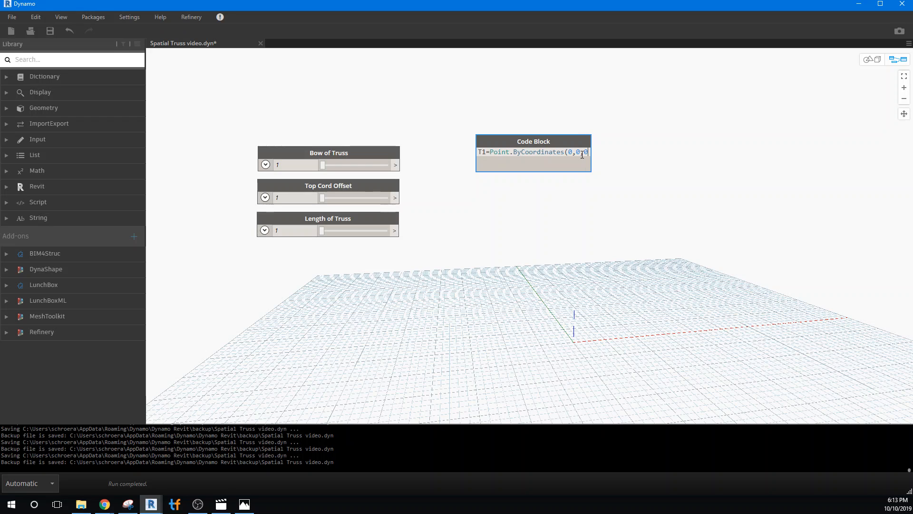
type(")")
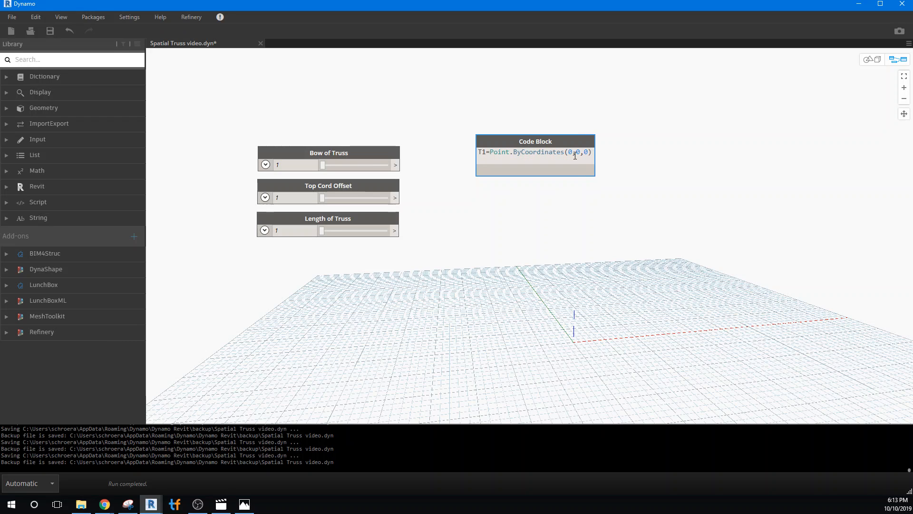
Paste the T1 point line onto additional lines of the code block.
triple_click(535, 152)
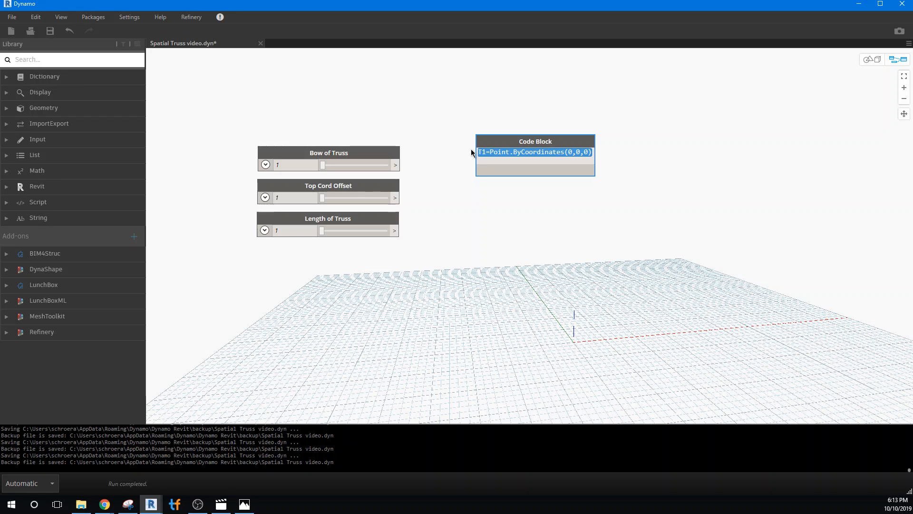
left_click(482, 160)
type(";")
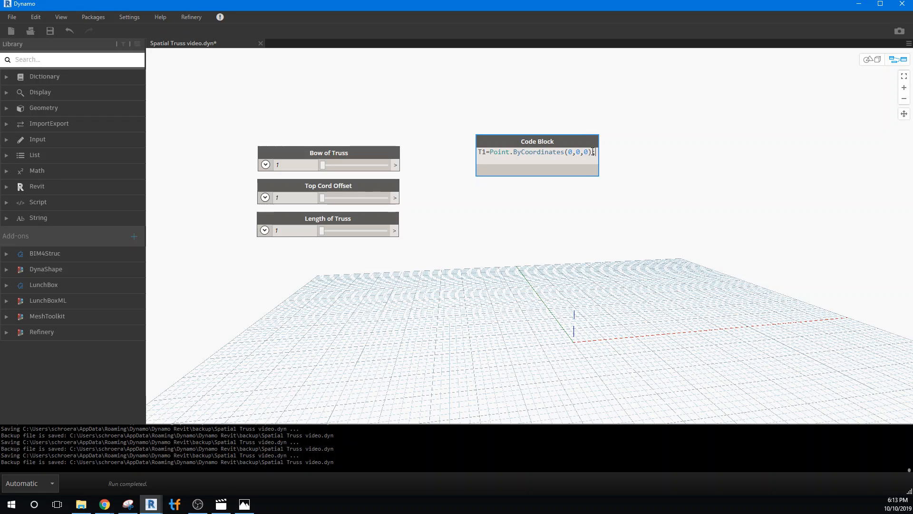
key("Return")
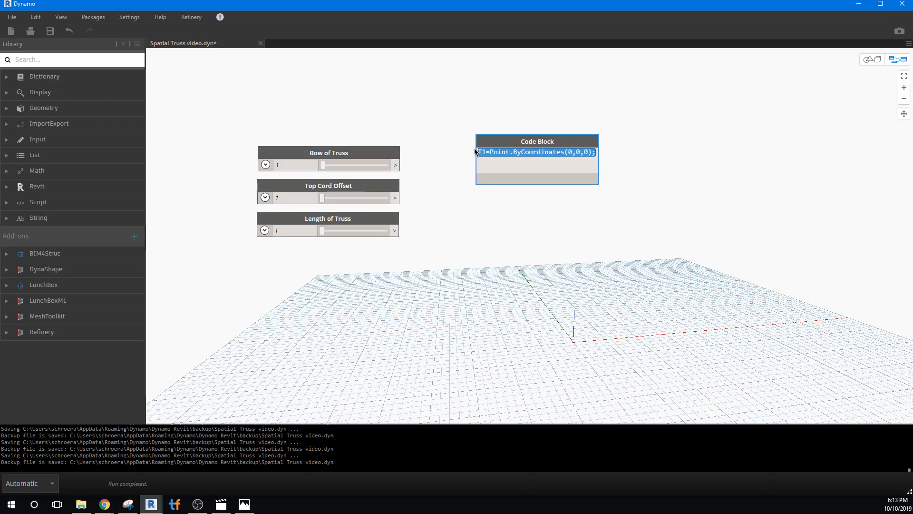
left_click(480, 162)
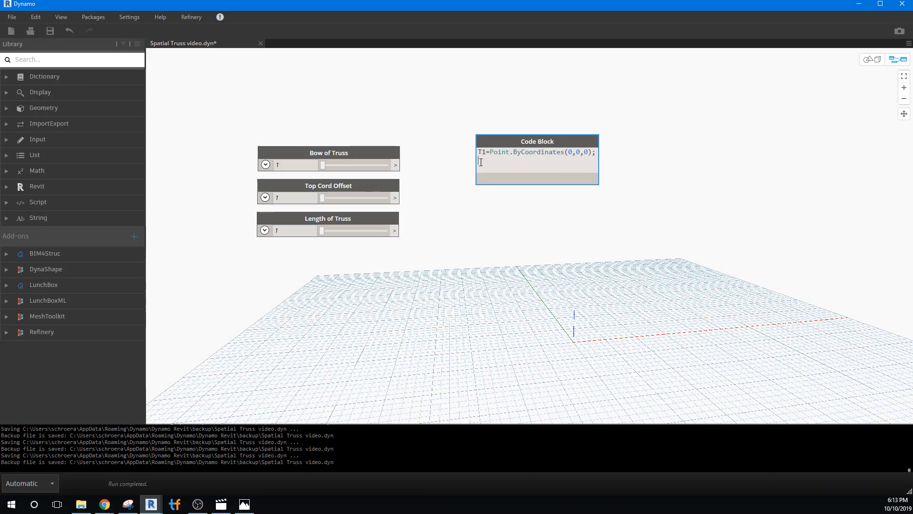
type("T1=Point.ByCoordinates(0,0,0);")
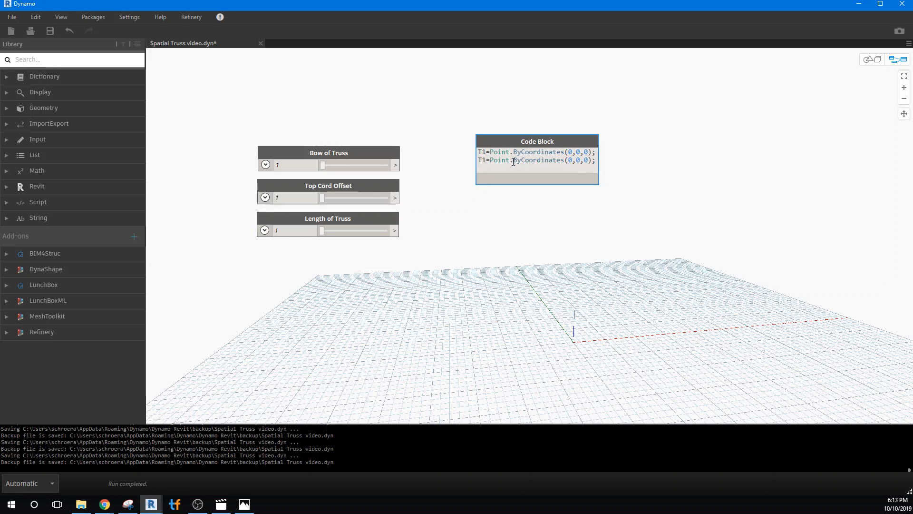
type("T1=Point.ByCoordinates(0,0,0);")
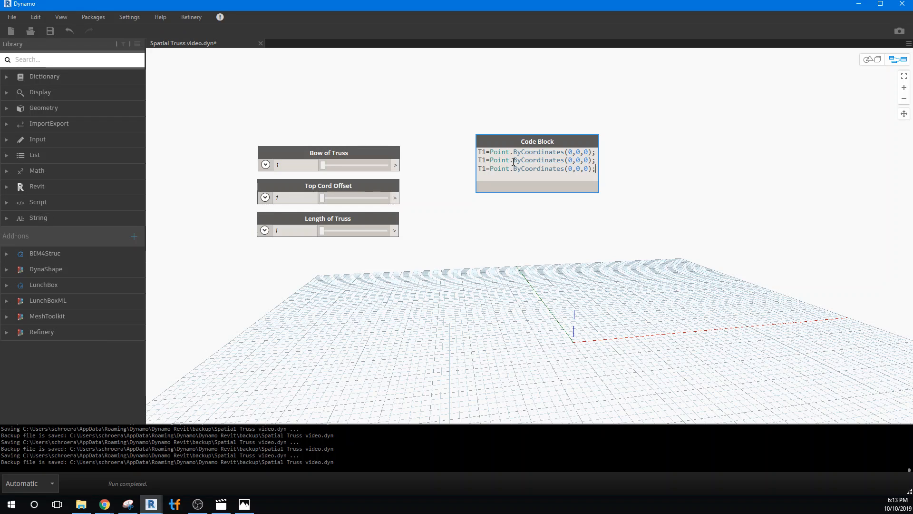
type("T1=Point.ByCoordinates(0,0,0);")
type("2")
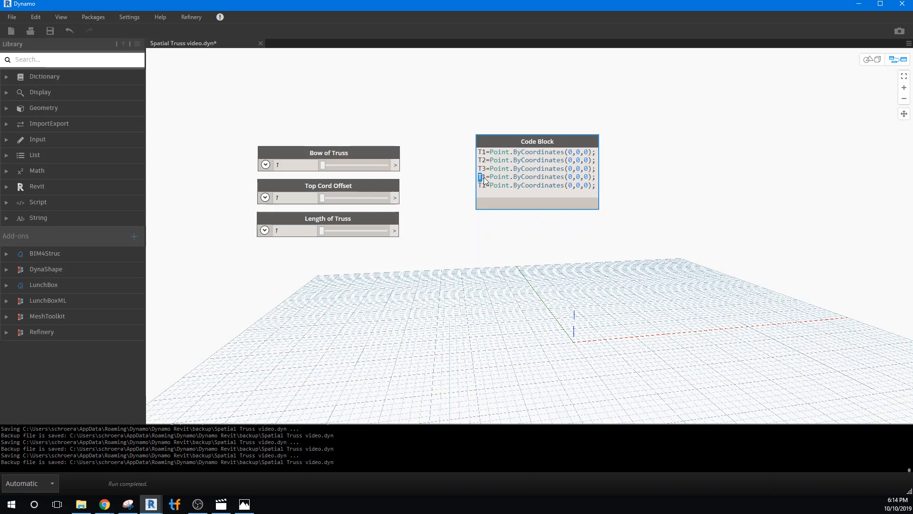
Edit the code block variable names toward T1, T2, T3.
type("1")
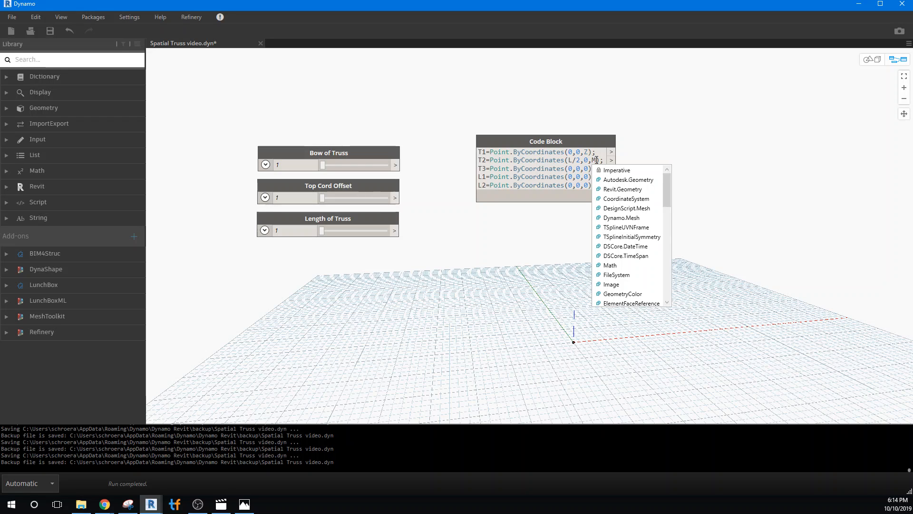
Set T3's x coordinate to L so the code block exposes Z, L and M inputs.
scroll("down", 3)
type("+Z")
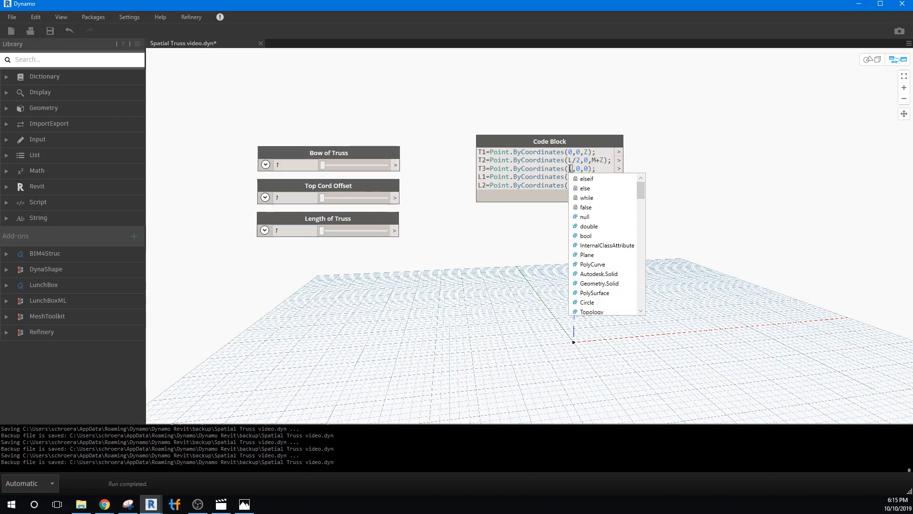
type("L")
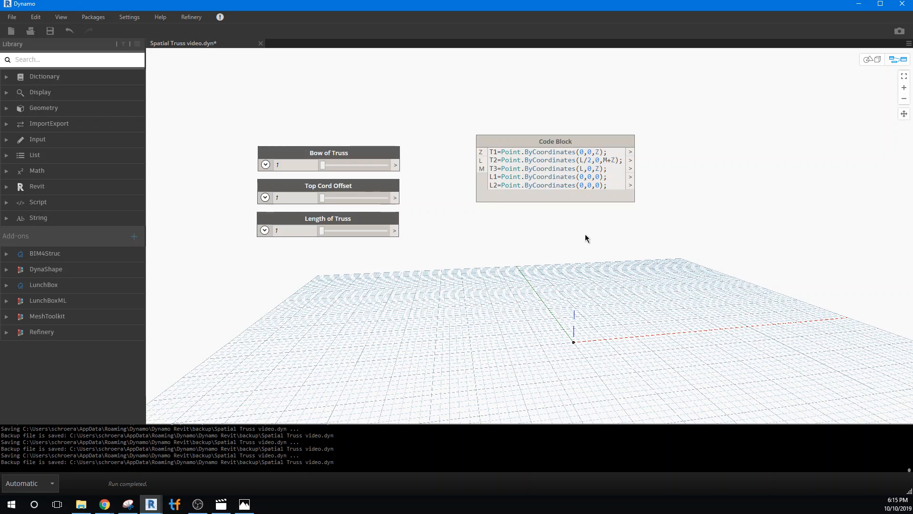
mouse_move(535, 248)
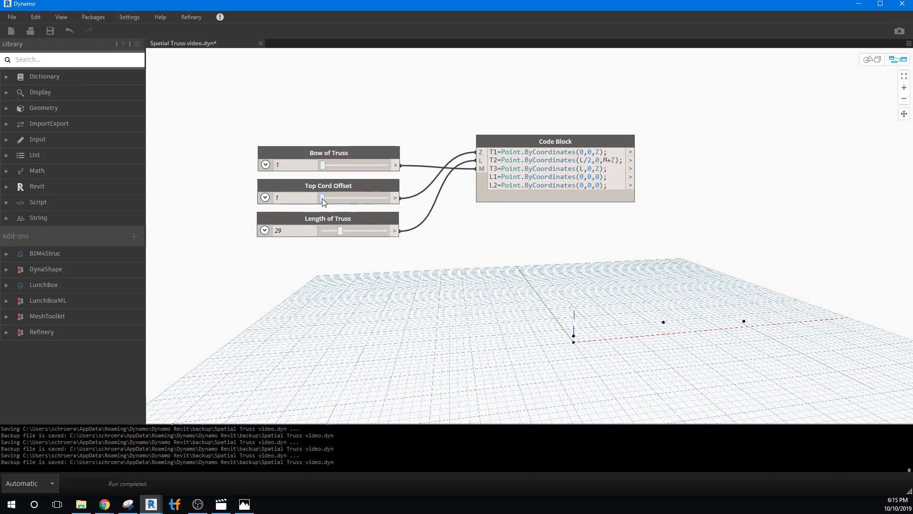
Drag Top Cord Offset to 6 and Bow of Truss up to 12 then back to 0.
left_click_drag(321, 198, 327, 197)
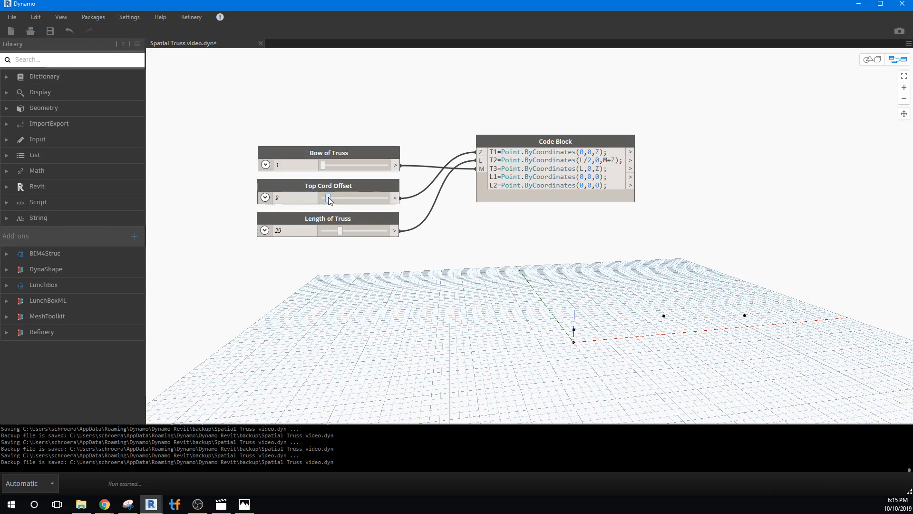
left_click_drag(328, 198, 321, 198)
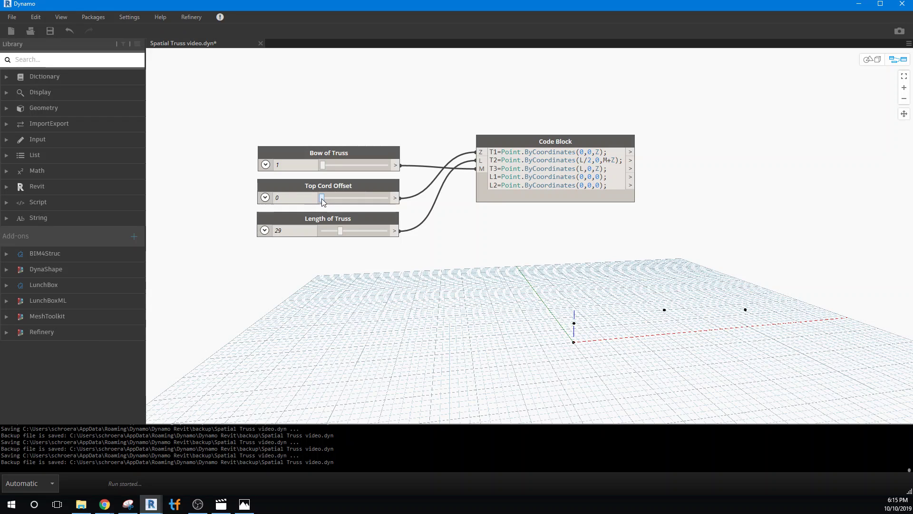
left_click_drag(323, 198, 325, 198)
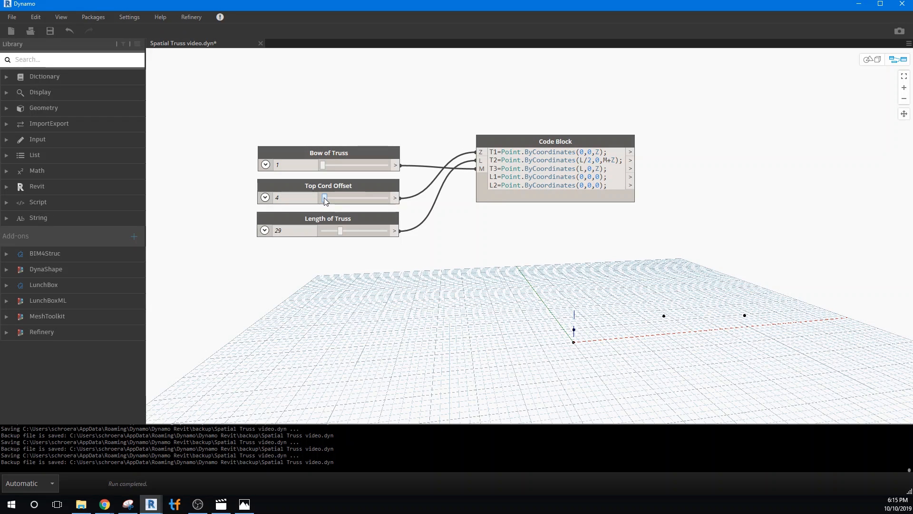
left_click_drag(325, 198, 314, 198)
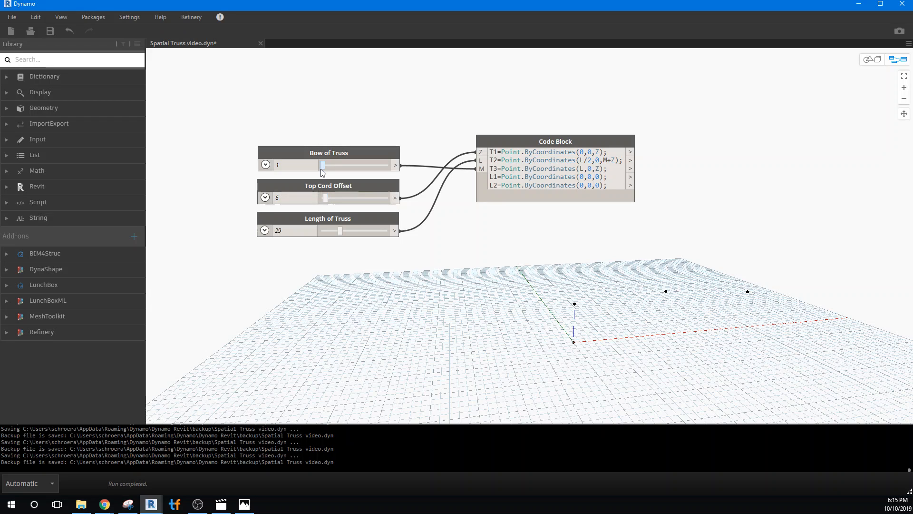
left_click_drag(322, 165, 329, 164)
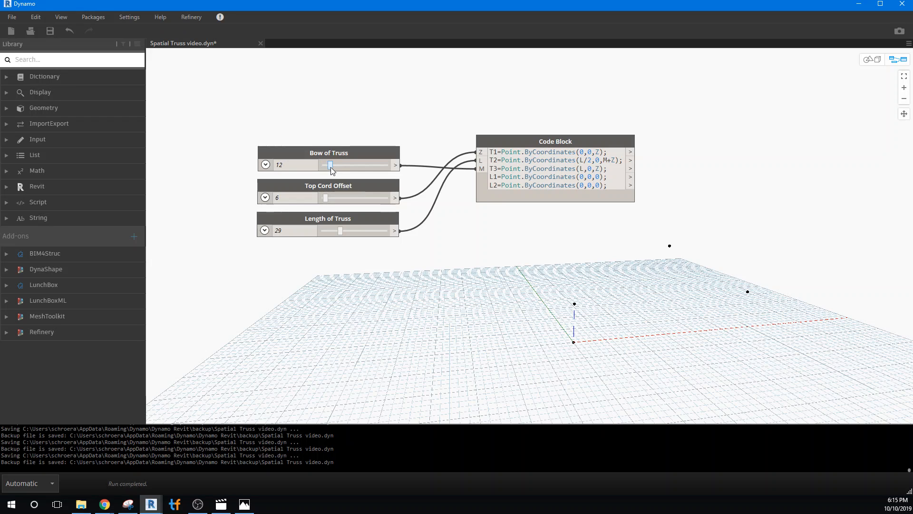
left_click_drag(329, 165, 322, 165)
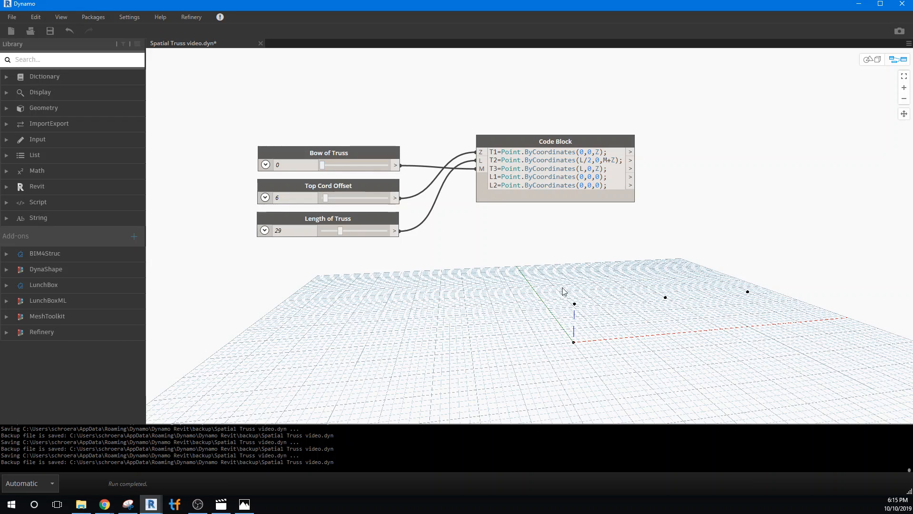
mouse_move(571, 212)
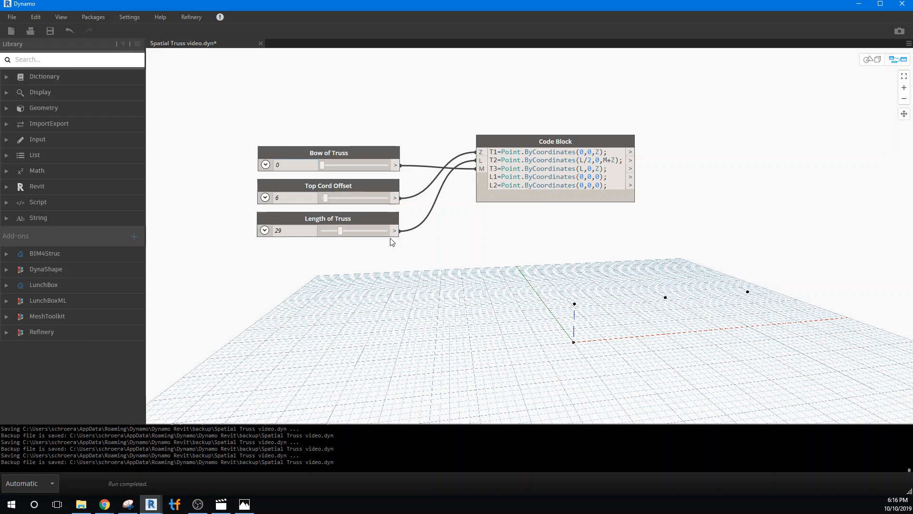
mouse_move(497, 268)
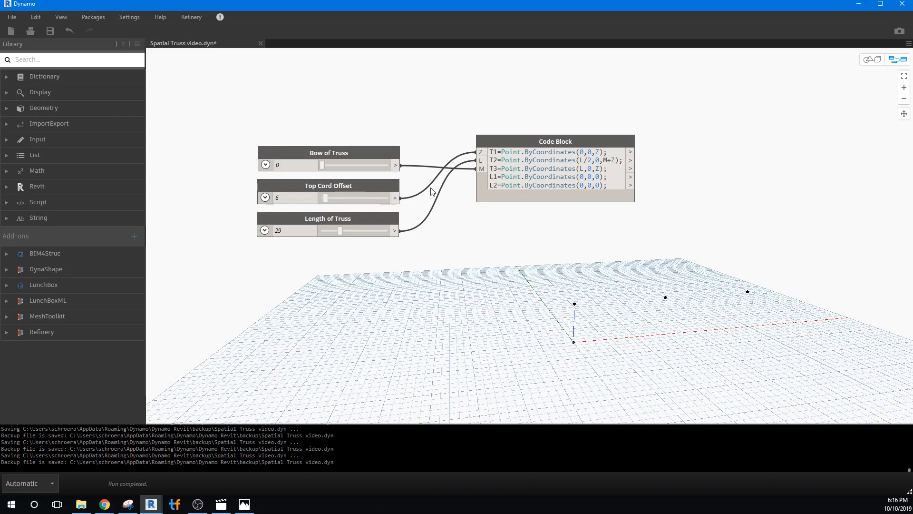
mouse_move(432, 197)
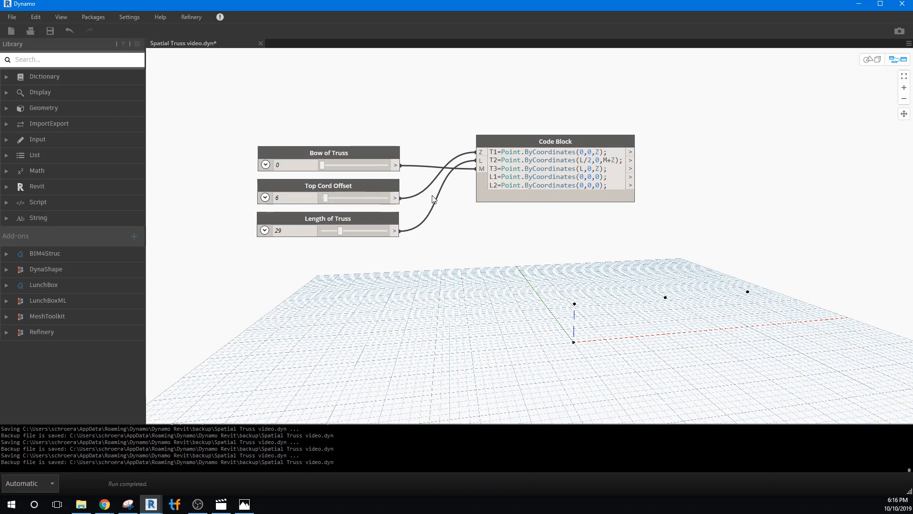
mouse_move(472, 234)
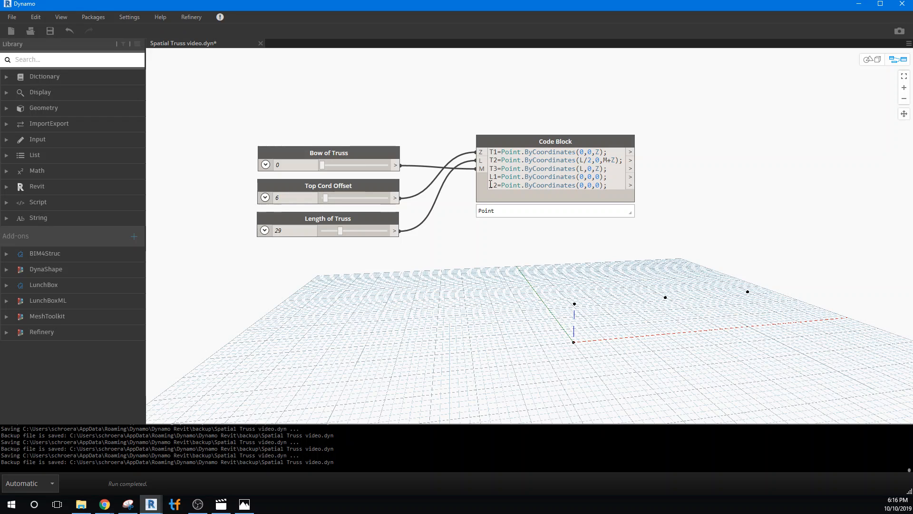
Set L2=Point.ByCoordinates(L,0,0), commit, and raise Bow of Truss to 6.
left_click(530, 221)
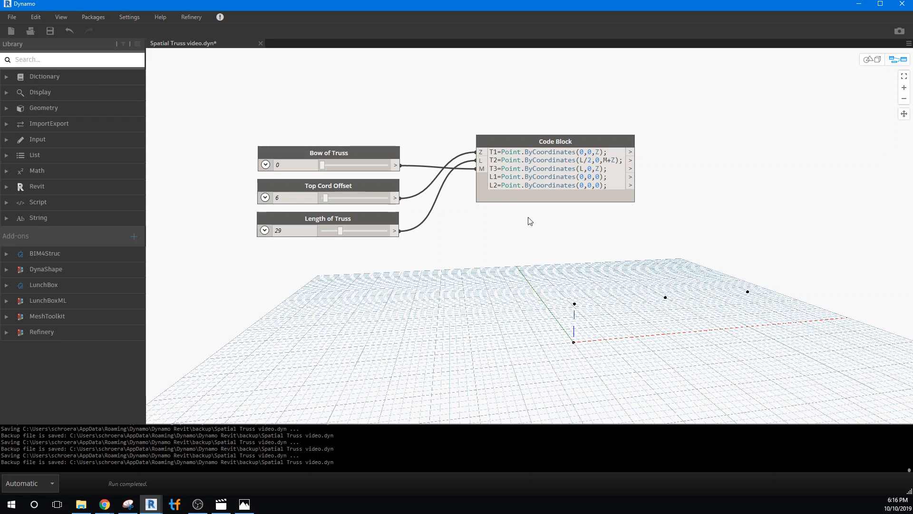
left_click(597, 176)
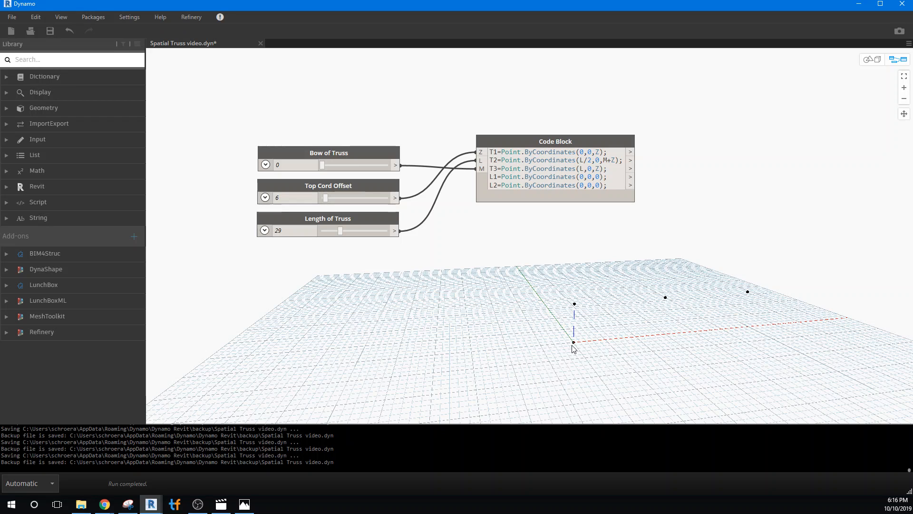
left_click(589, 185)
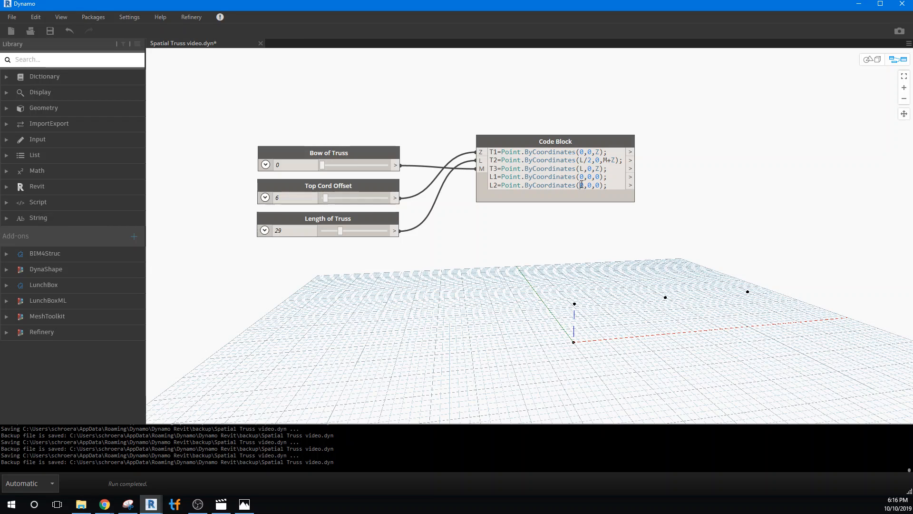
left_click(577, 197)
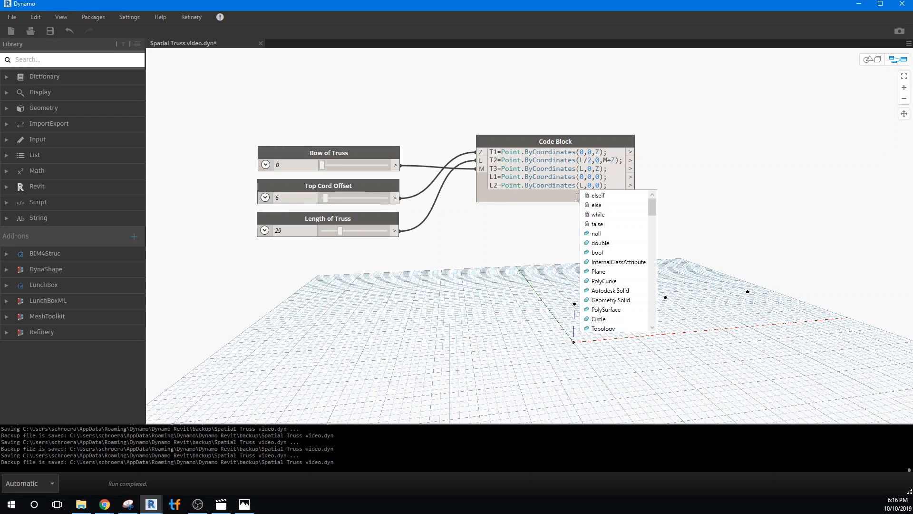
left_click(554, 268)
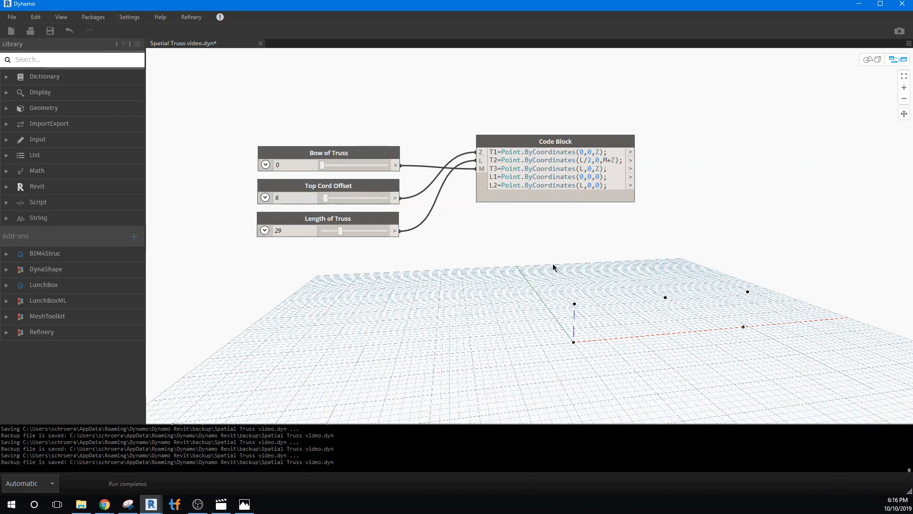
mouse_move(573, 310)
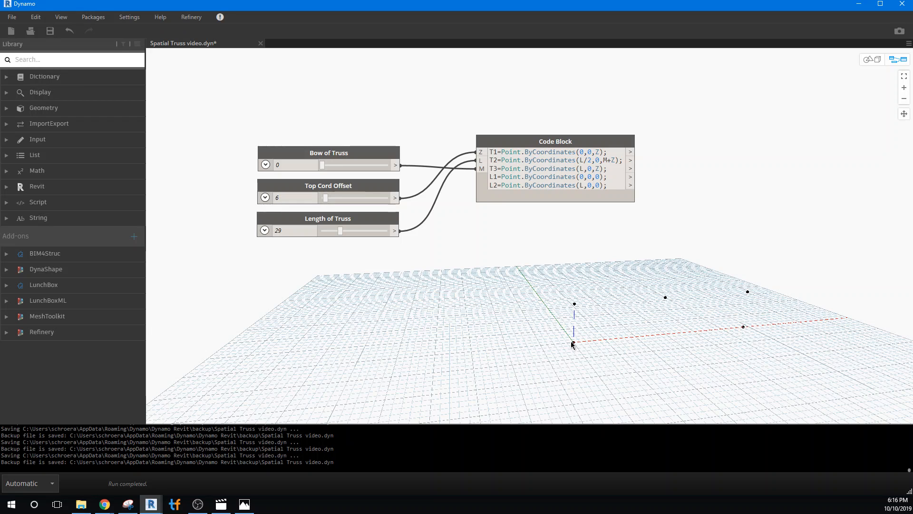
mouse_move(722, 322)
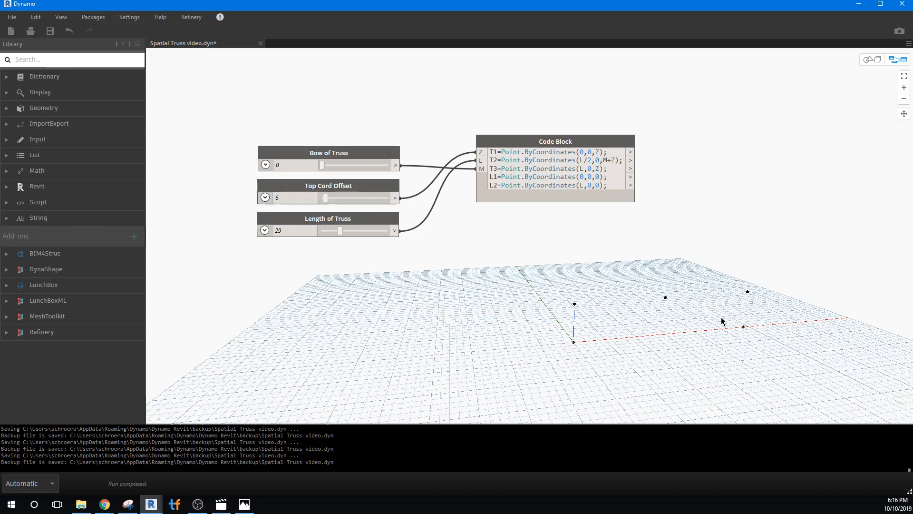
mouse_move(645, 235)
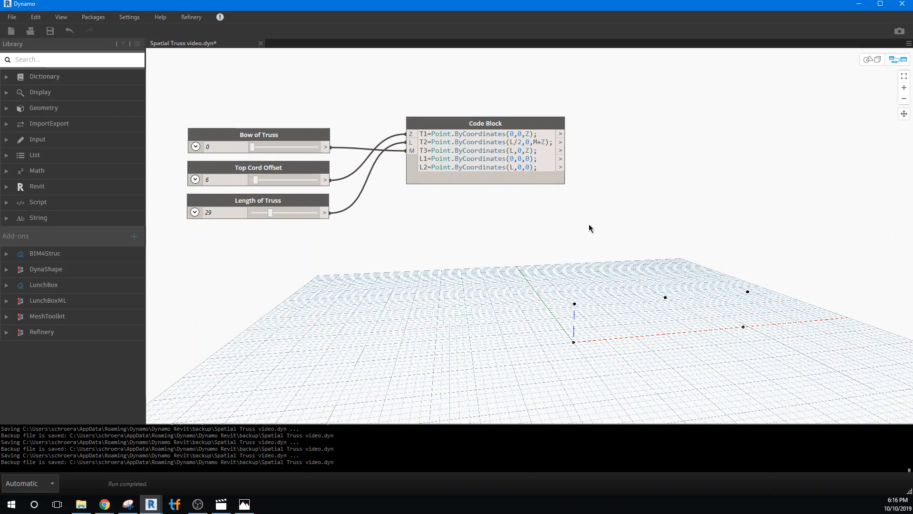
mouse_move(296, 185)
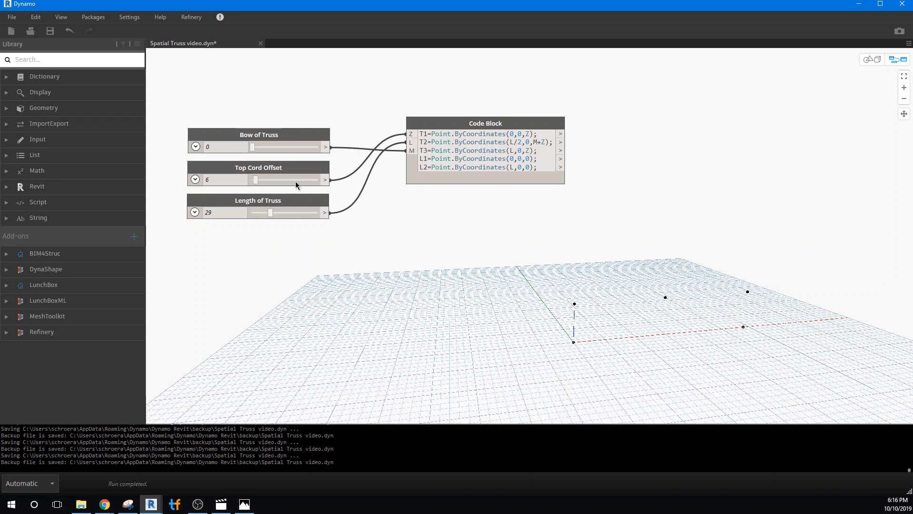
left_click_drag(253, 147, 256, 147)
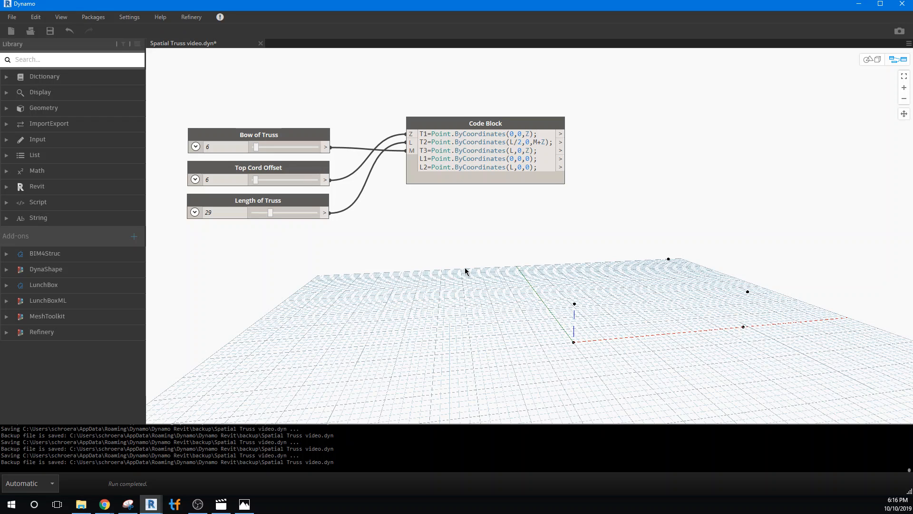
mouse_move(566, 261)
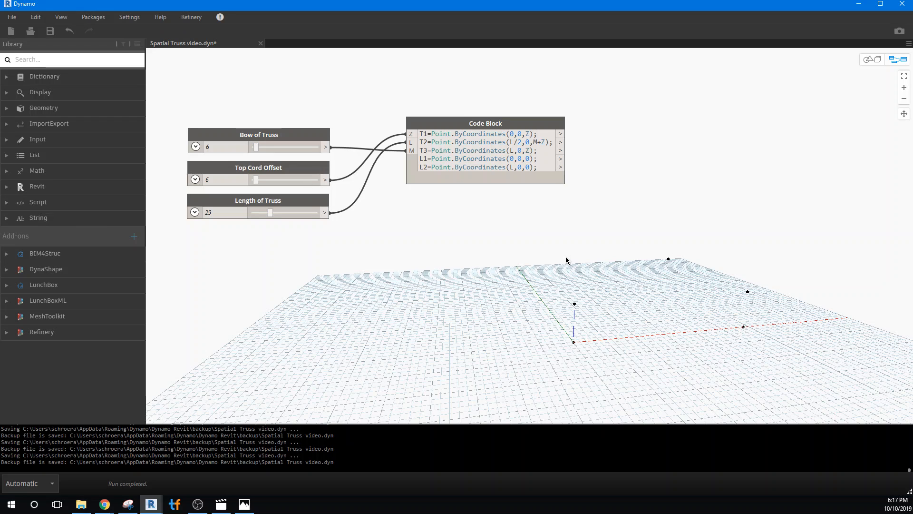
mouse_move(634, 200)
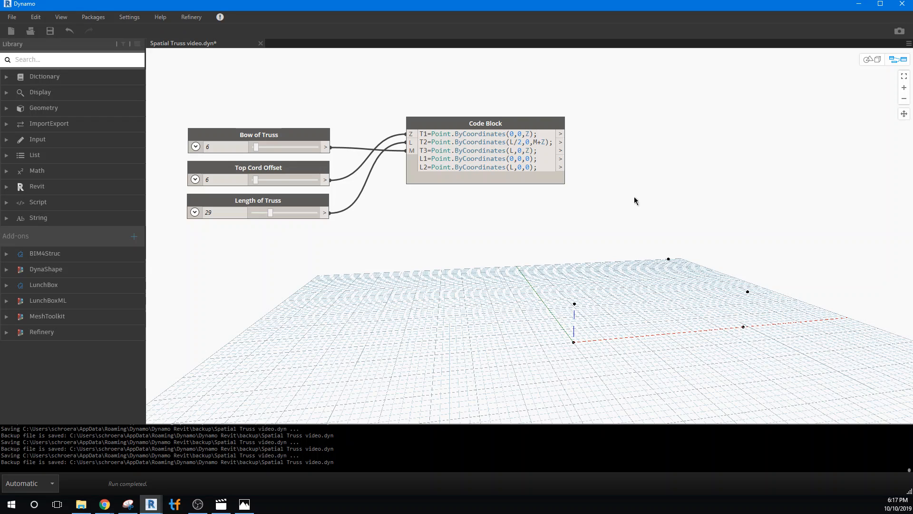
mouse_move(37, 192)
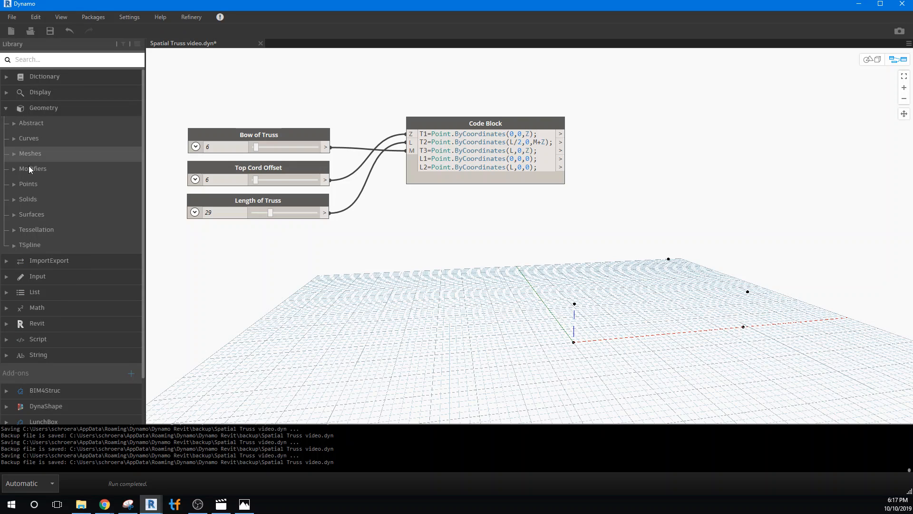
Expand Geometry > Curves > NurbsCurve in the library to list its creation nodes.
left_click(29, 138)
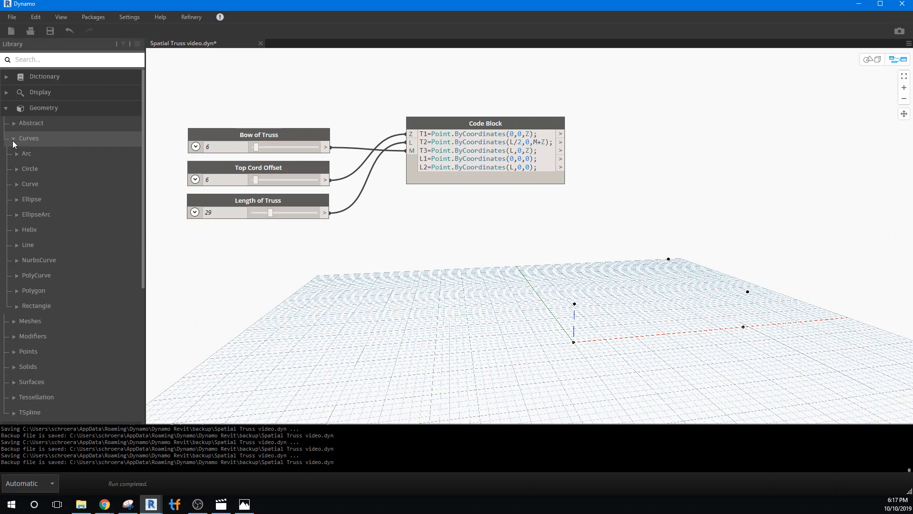
mouse_move(39, 260)
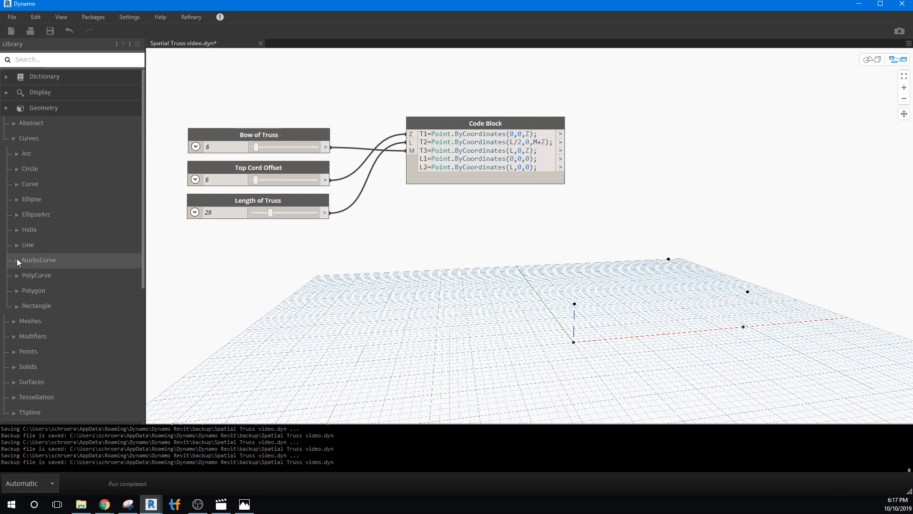
left_click(39, 260)
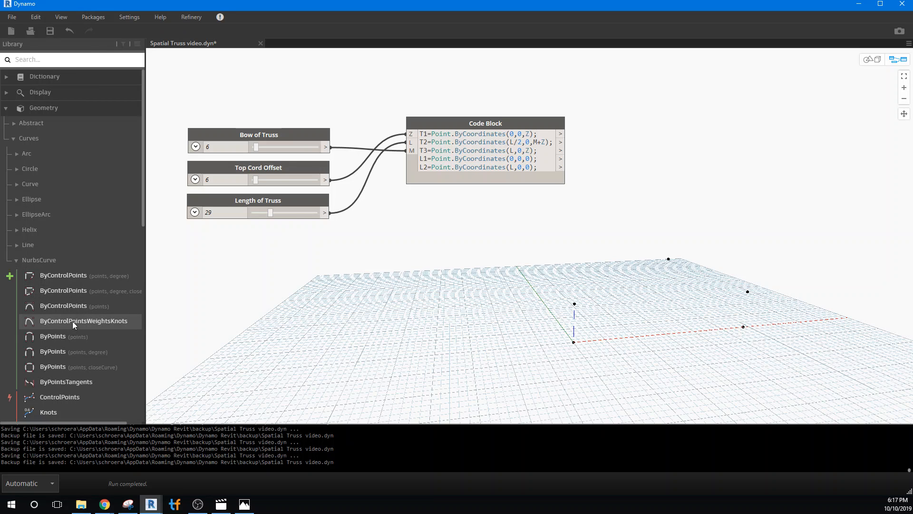
mouse_move(52, 336)
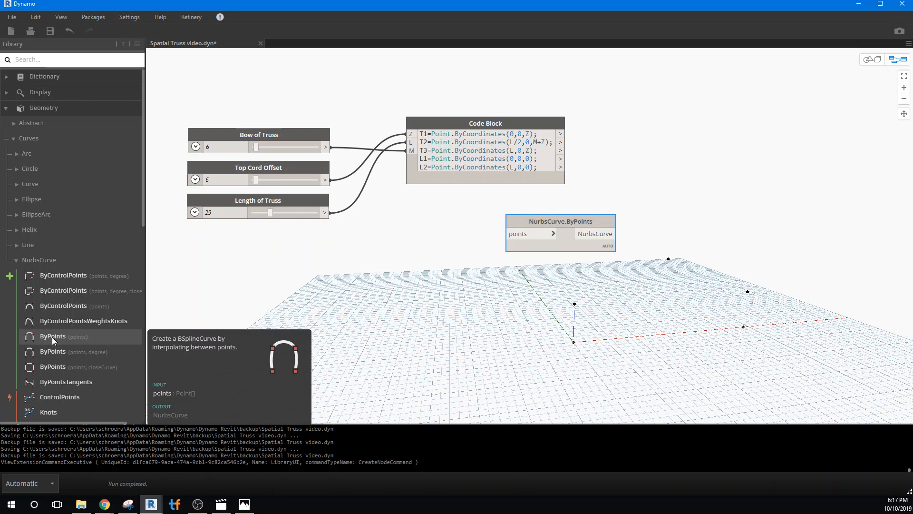
mouse_move(576, 222)
type("l")
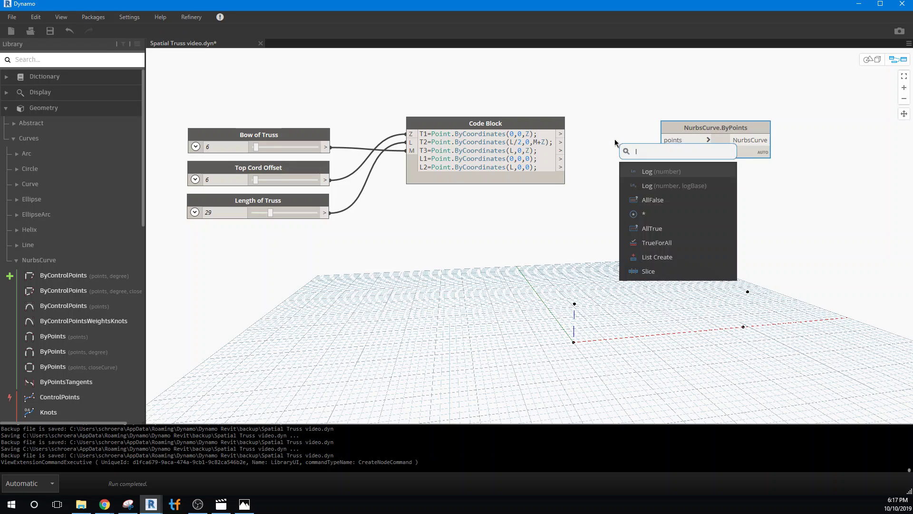
Add a List Create node and give it three item inputs for T1–T3.
left_click(658, 257)
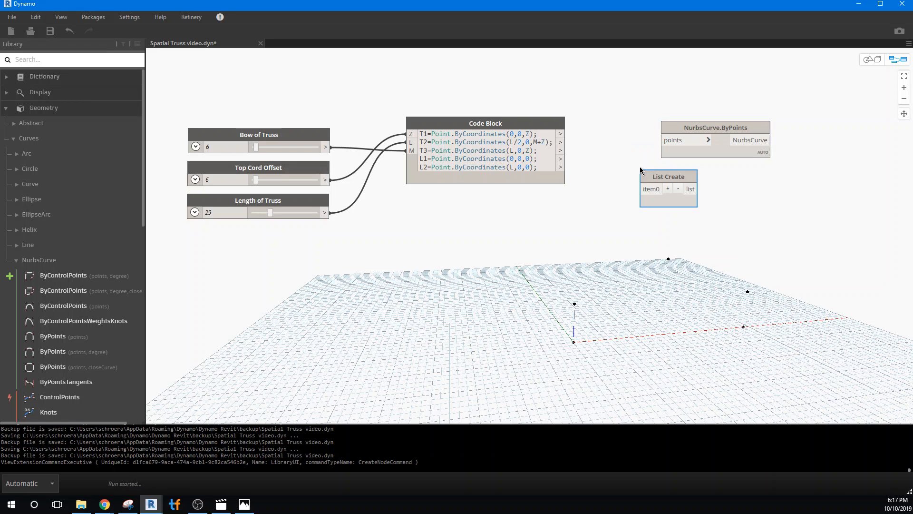
left_click(668, 188)
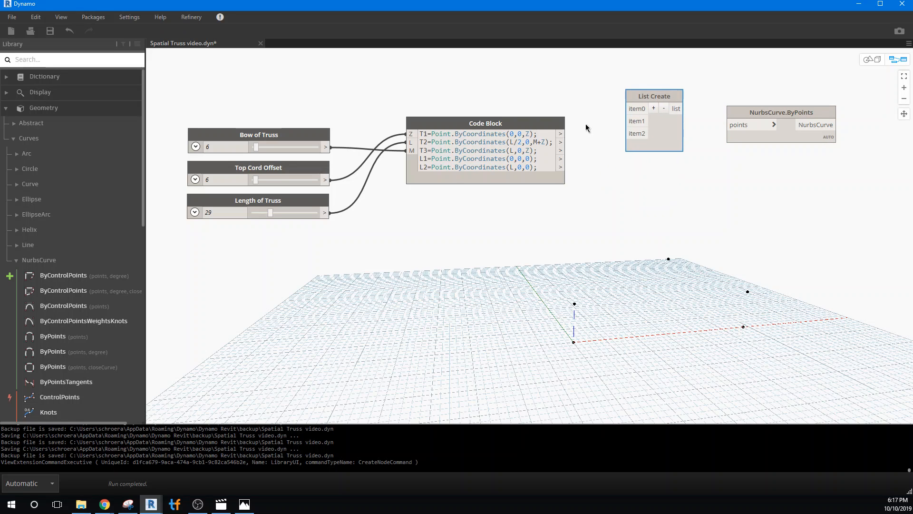
mouse_move(560, 150)
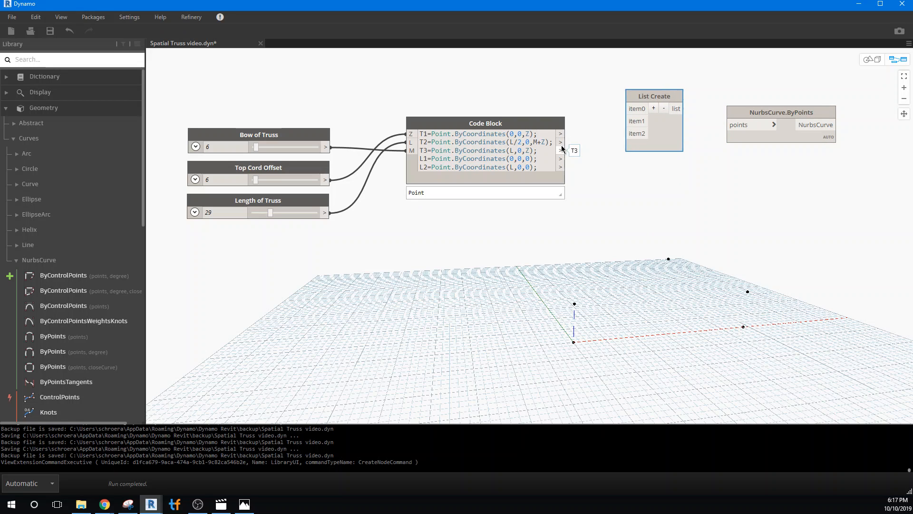
mouse_move(558, 152)
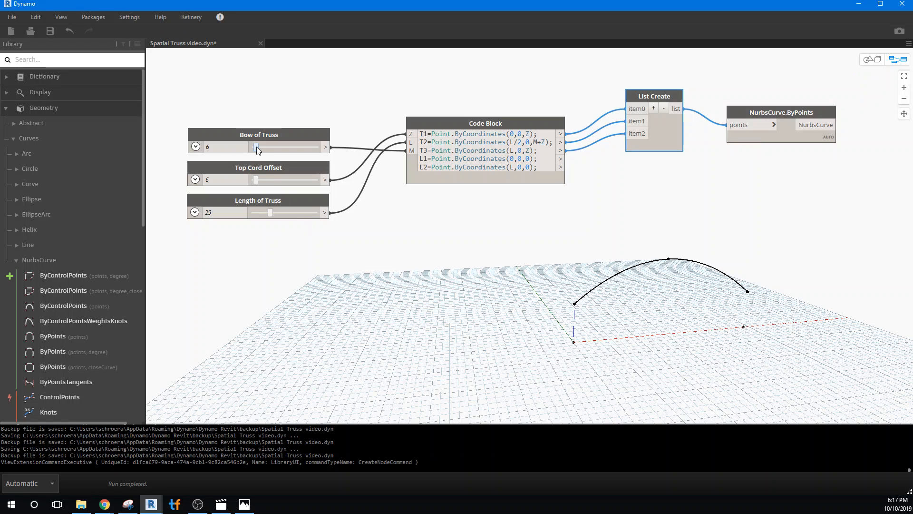
Change Bow of Truss maximum from 100 to 10, set it to 3, and collapse its settings.
left_click(195, 147)
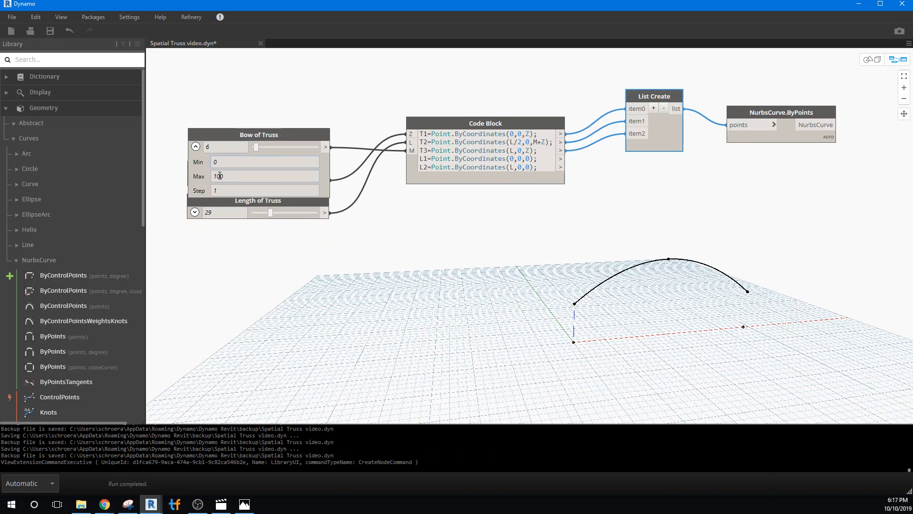
key("Backspace")
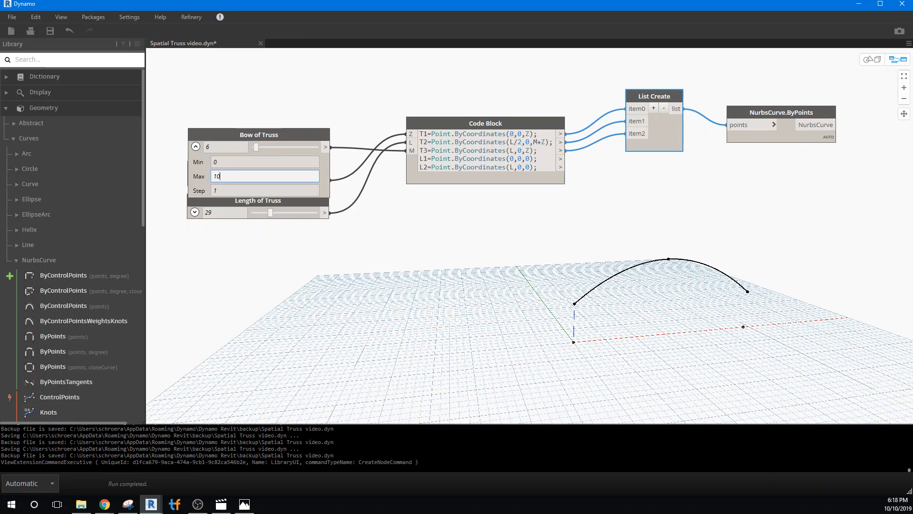
left_click(226, 146)
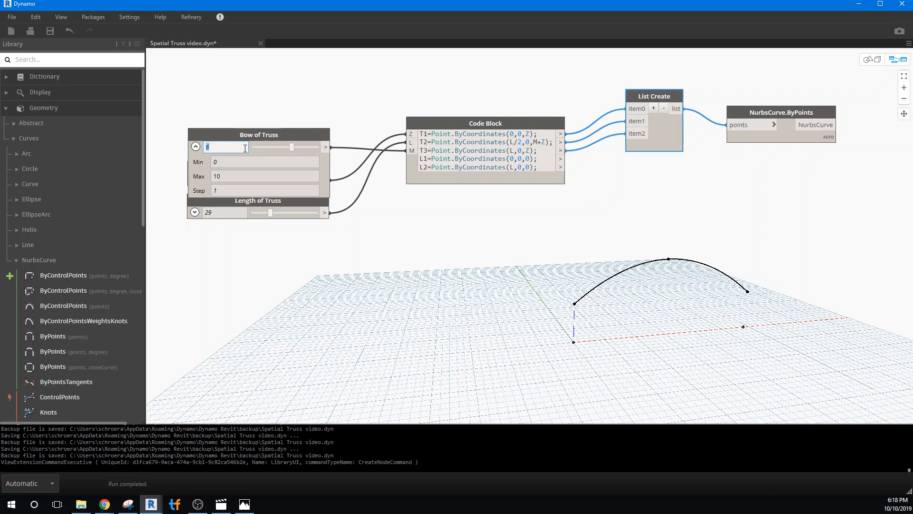
left_click_drag(291, 147, 279, 147)
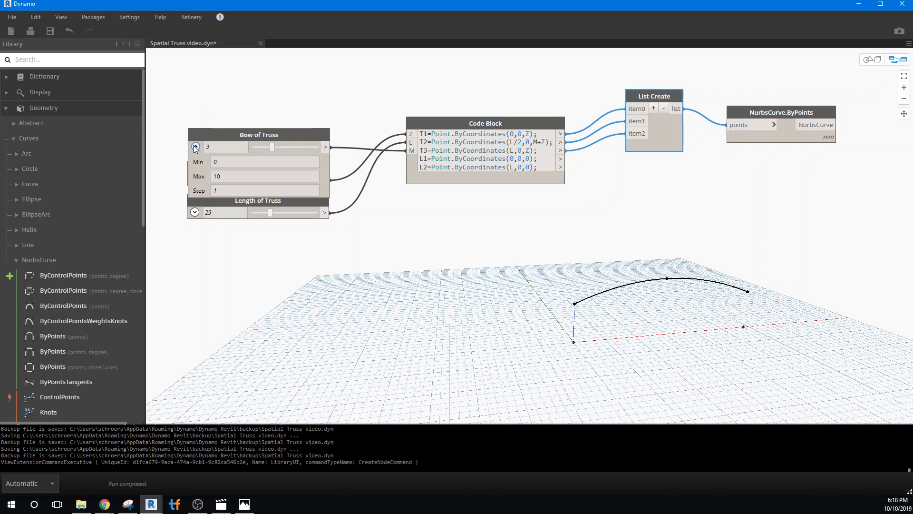
left_click(194, 146)
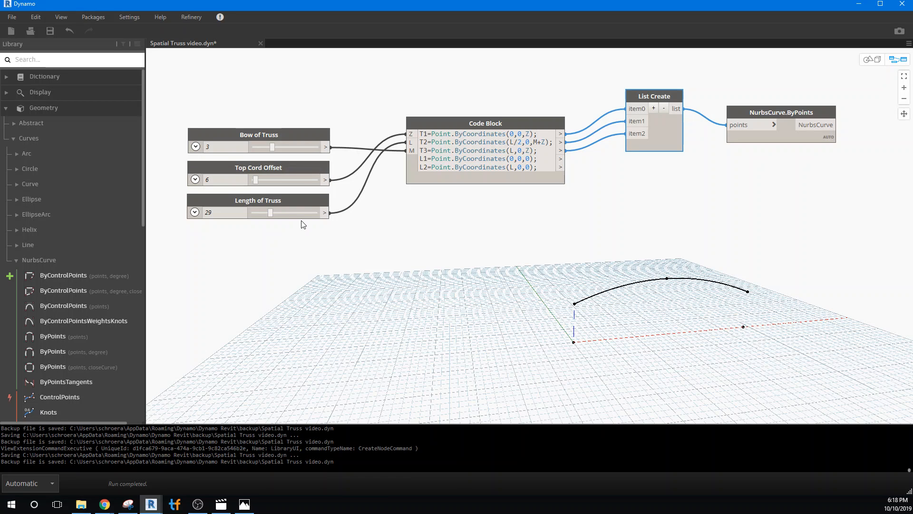
mouse_move(425, 285)
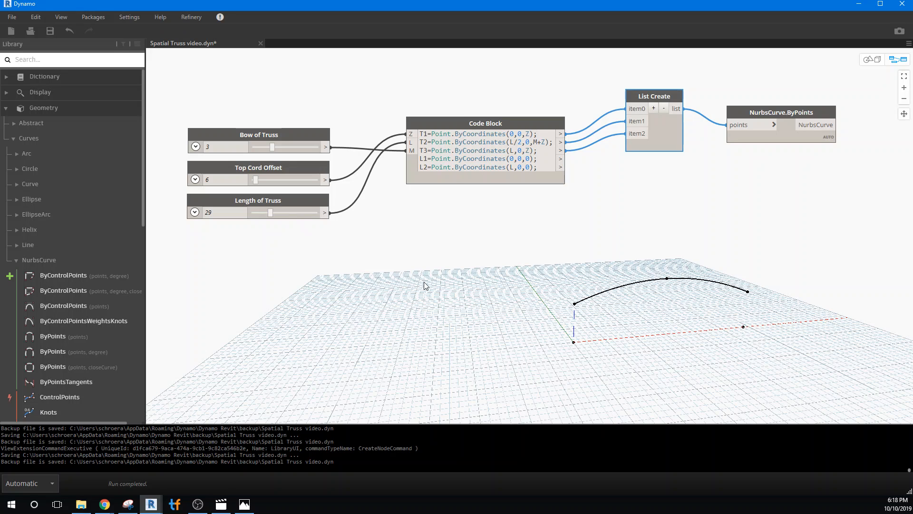
mouse_move(36, 214)
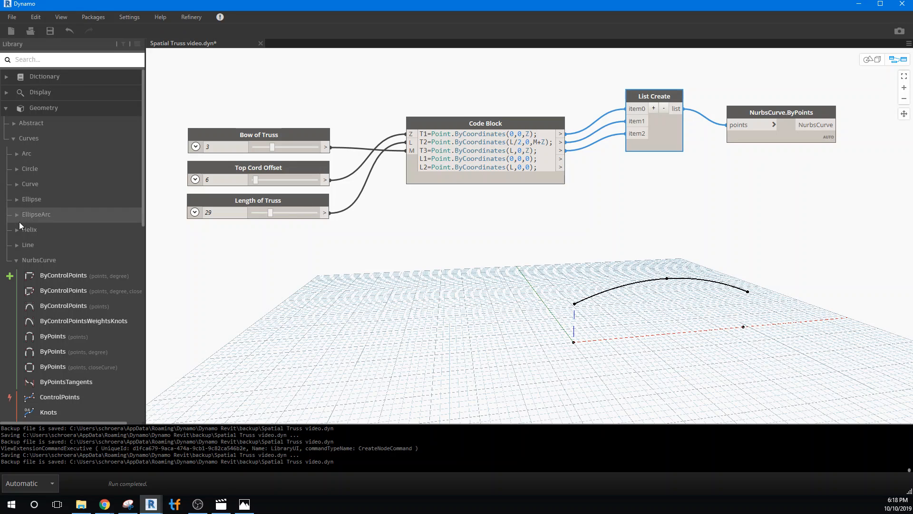
Add Line.ByStartPointEndPoint and wire L1 to startPoint, L2 to endPoint for the bottom chord.
left_click(28, 245)
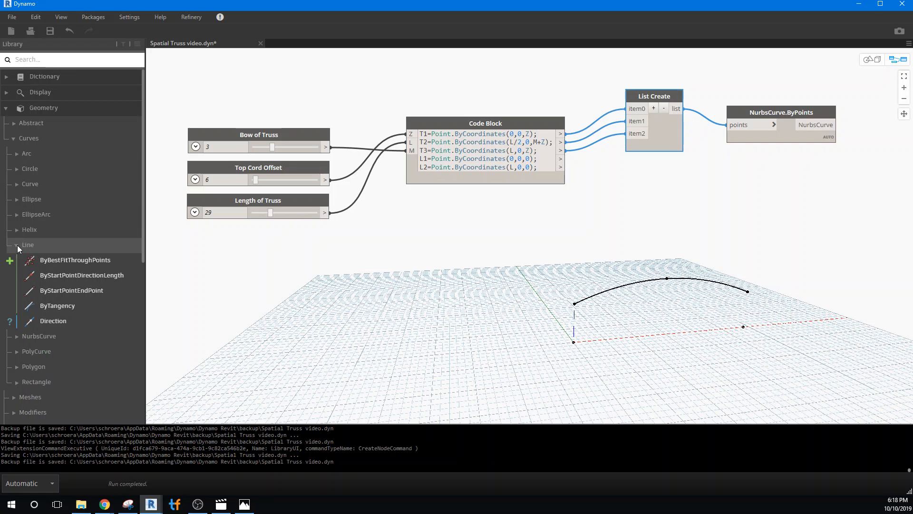
mouse_move(73, 290)
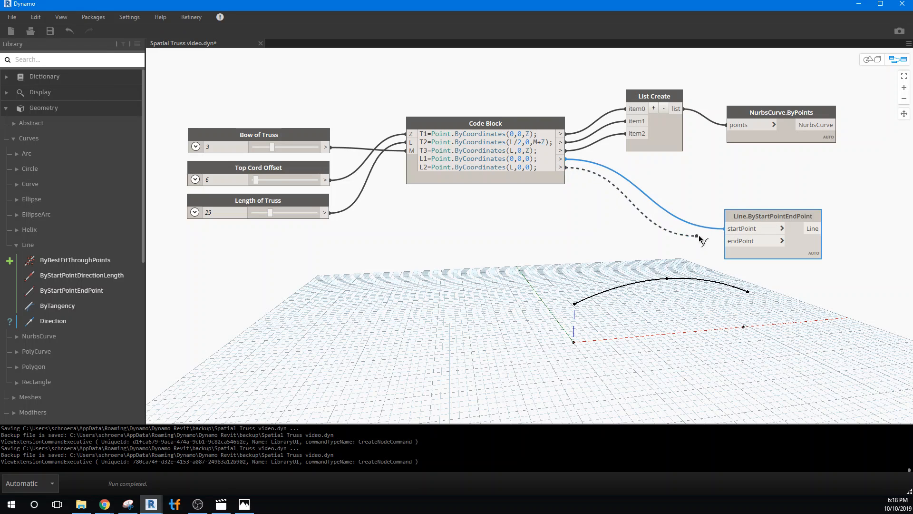
left_click(726, 228)
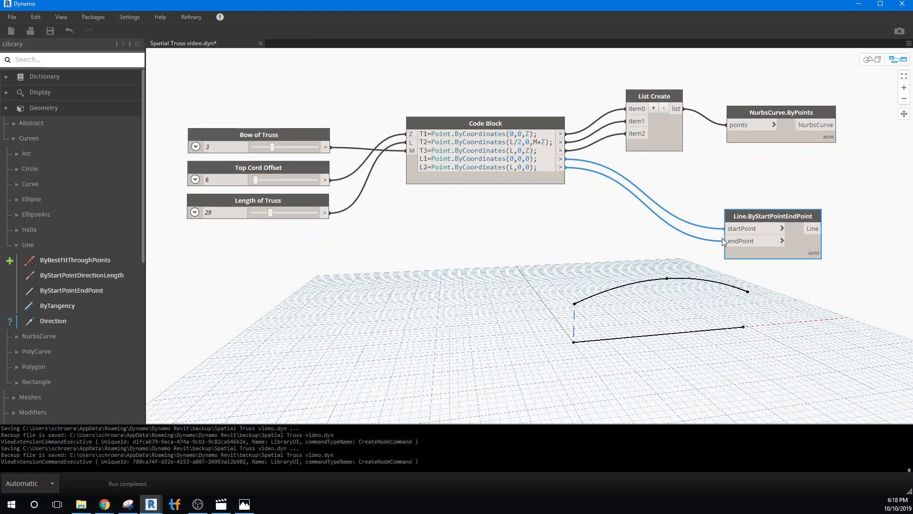
mouse_move(730, 334)
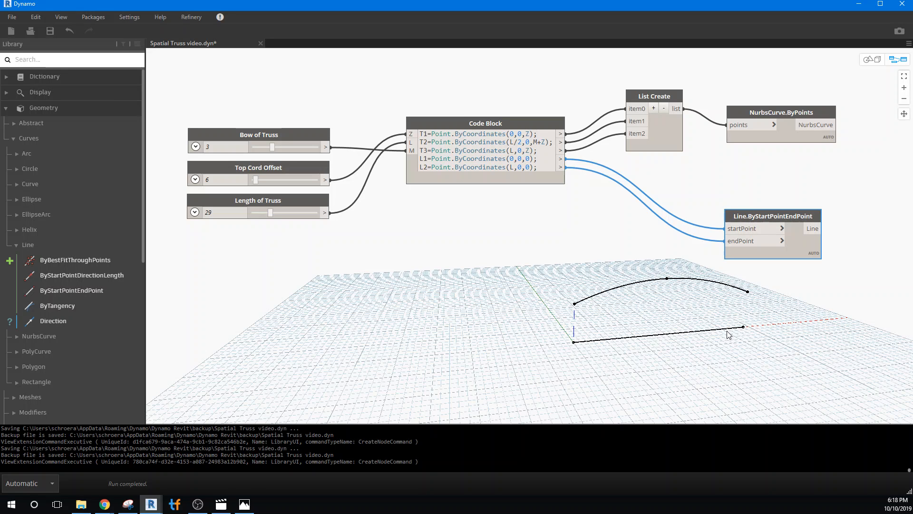
mouse_move(598, 308)
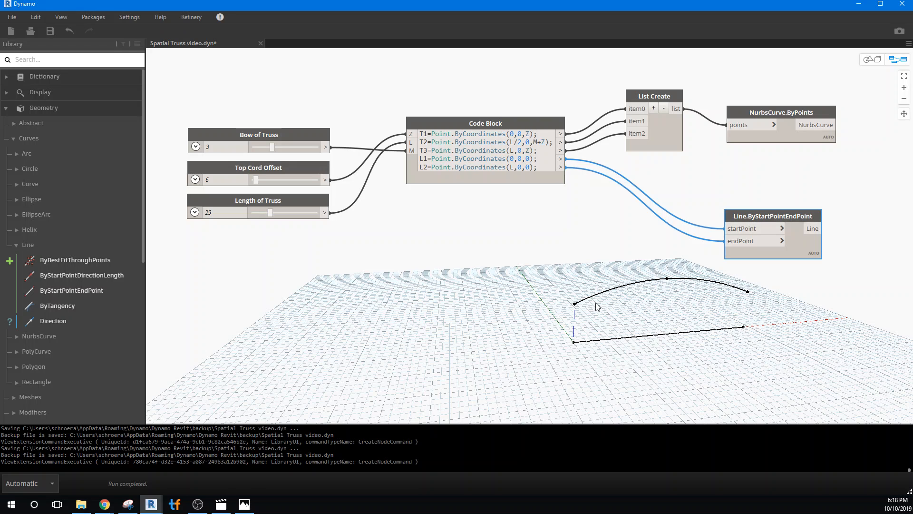
mouse_move(815, 298)
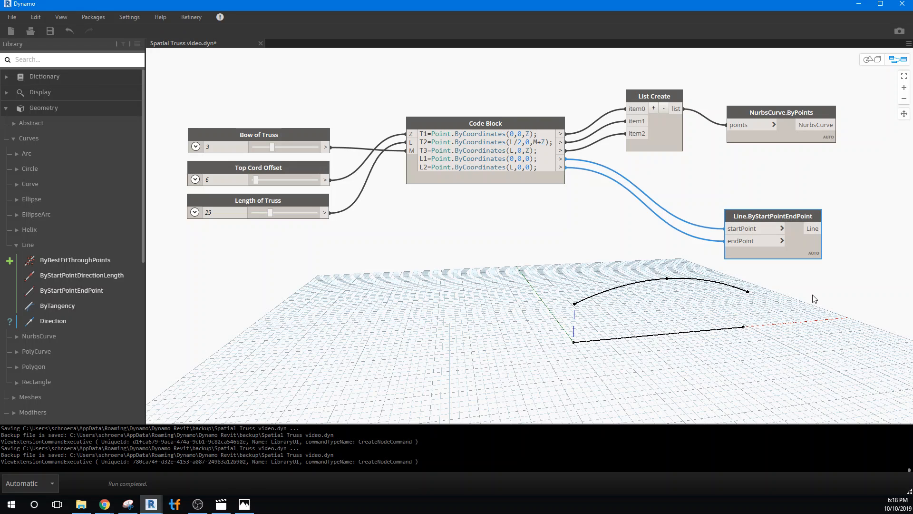
mouse_move(196, 305)
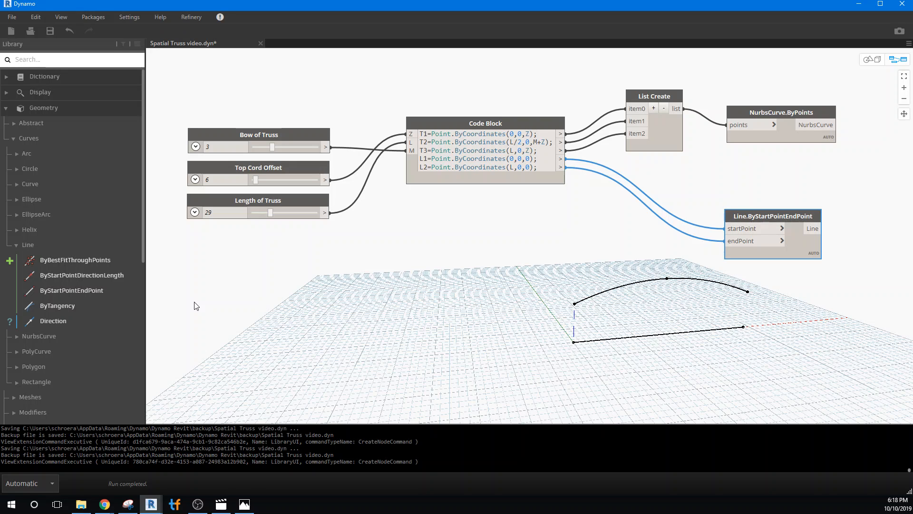
mouse_move(208, 235)
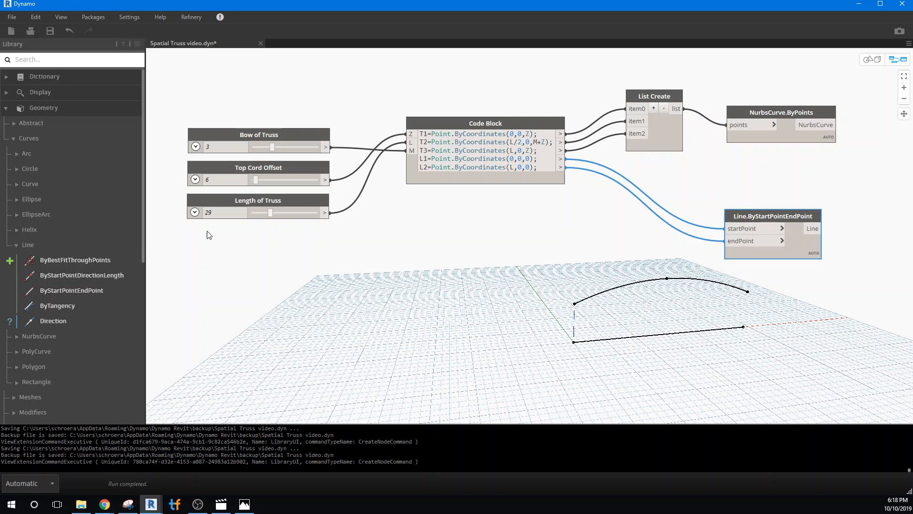
Duplicate a slider set at 3 and rename it 'Truss Segments'.
left_click(258, 203)
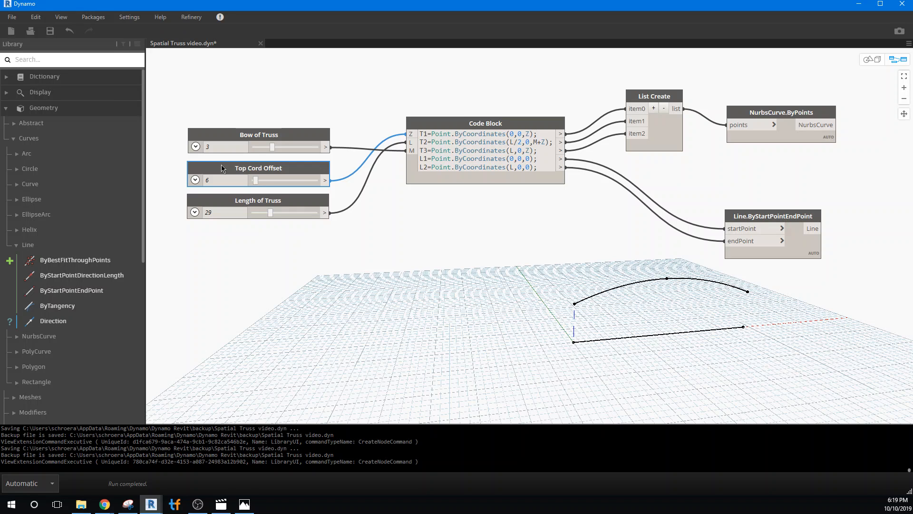
left_click(258, 134)
type("Tr")
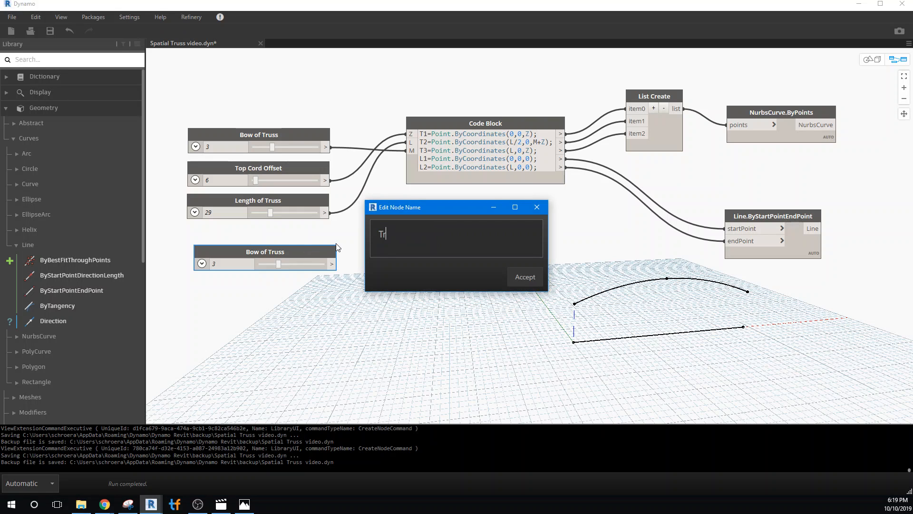
type("uss")
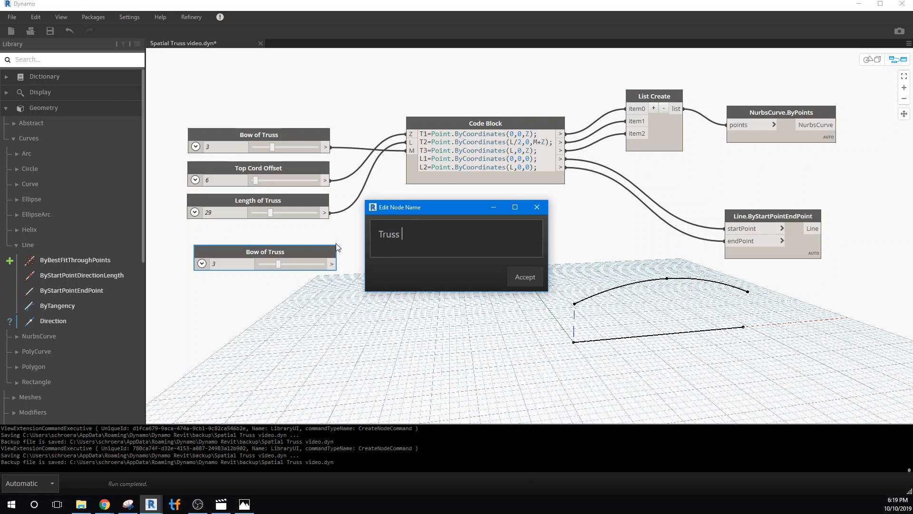
type("Segmen")
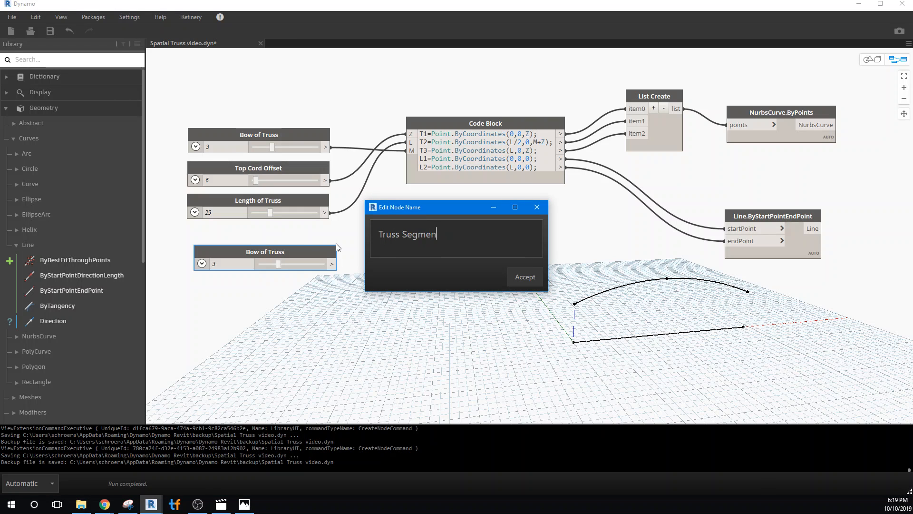
type("ts")
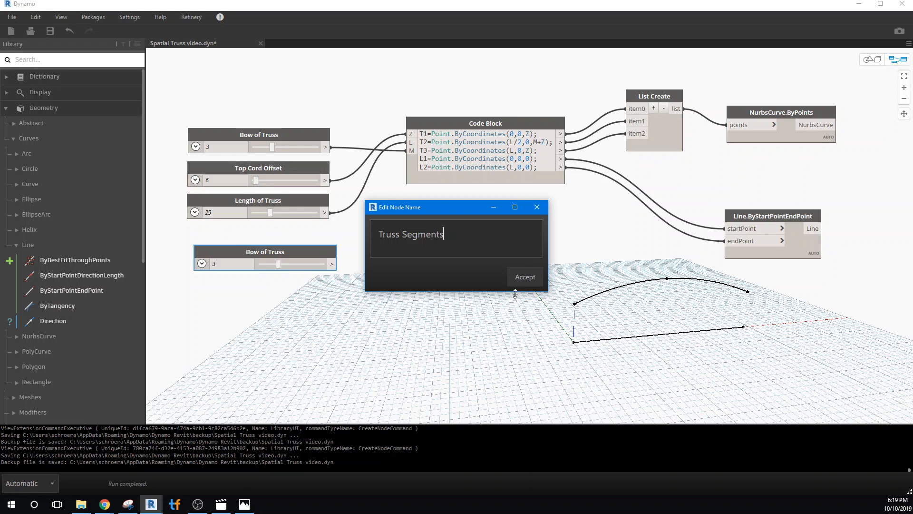
left_click(524, 277)
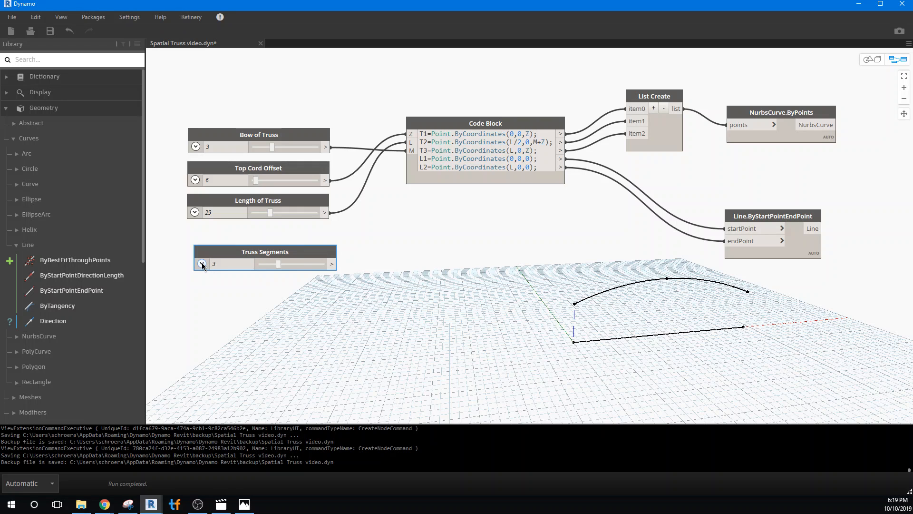
left_click(202, 264)
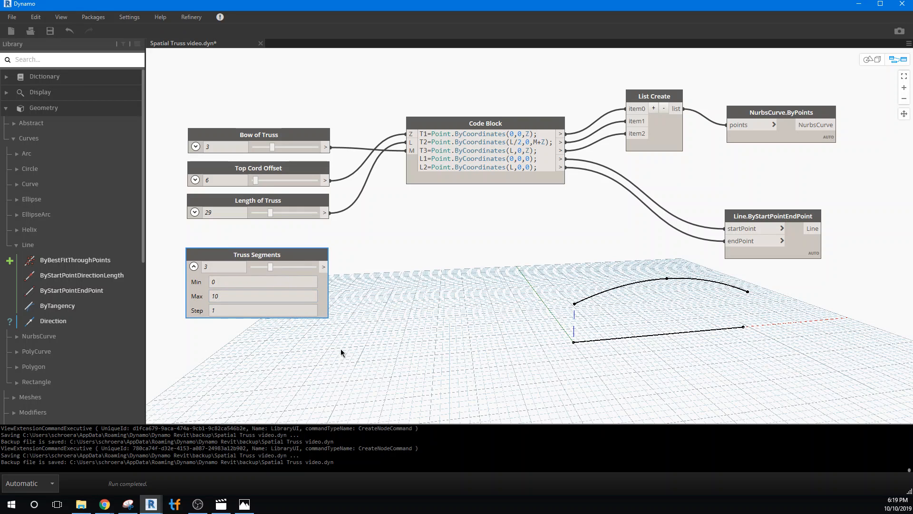
left_click(193, 266)
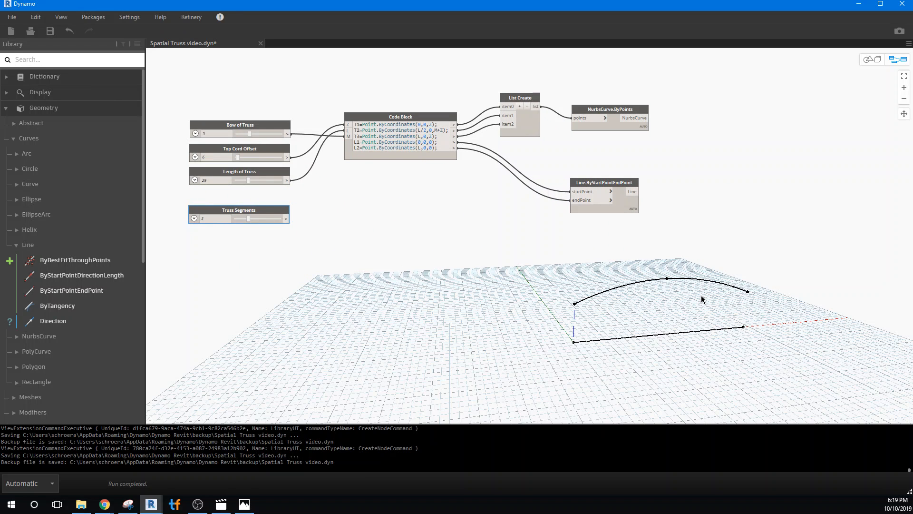
mouse_move(132, 412)
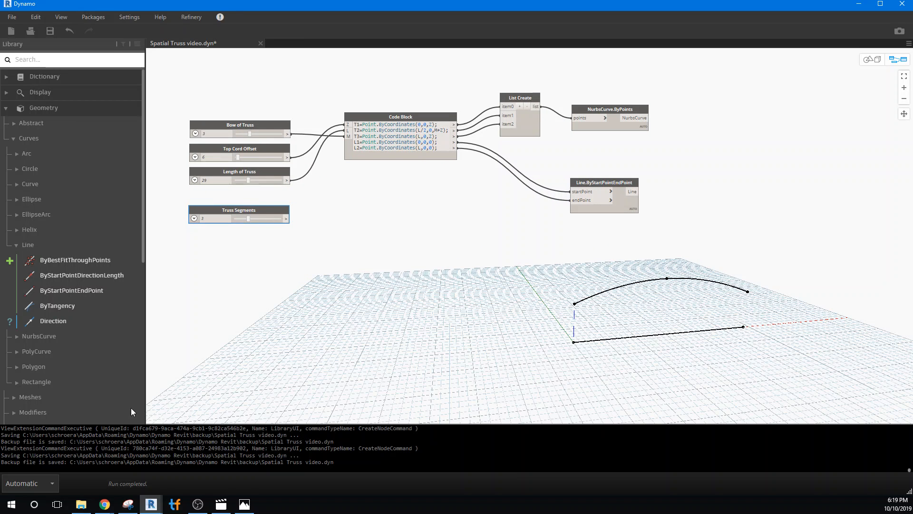